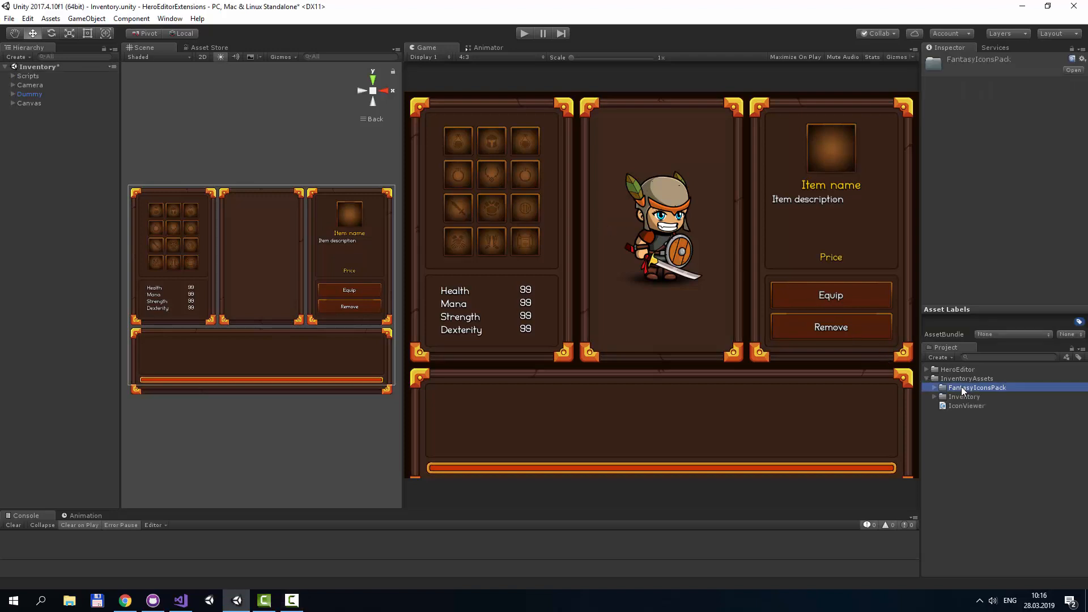
# Step: Expand FantasyIconsPack, browse Backgrounds, WithBackground and Demo, then right-click WithBackground
pyautogui.click(936, 387)
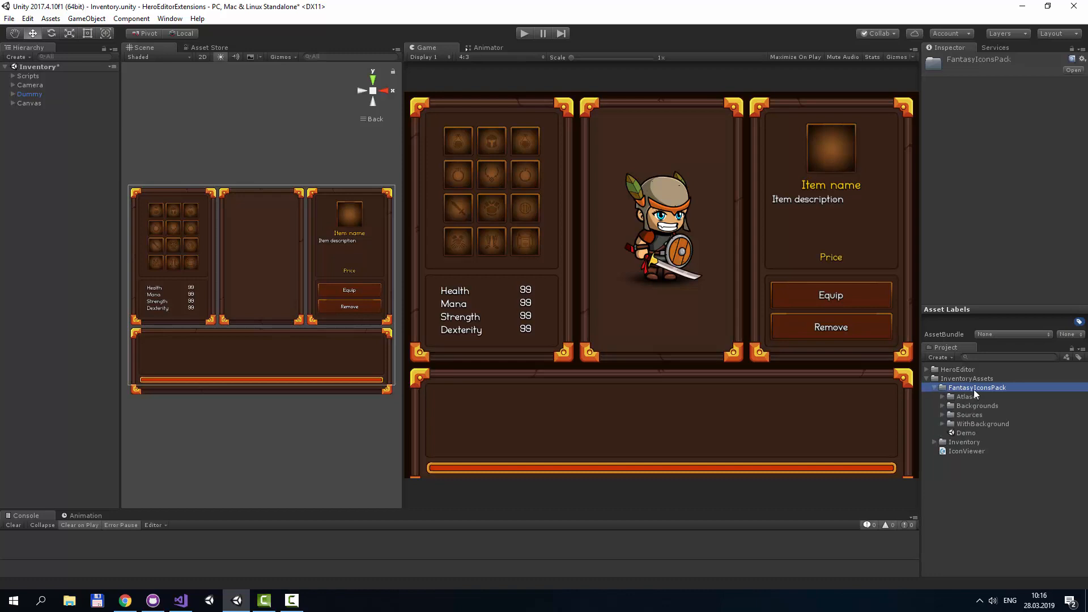
pyautogui.moveTo(975, 398)
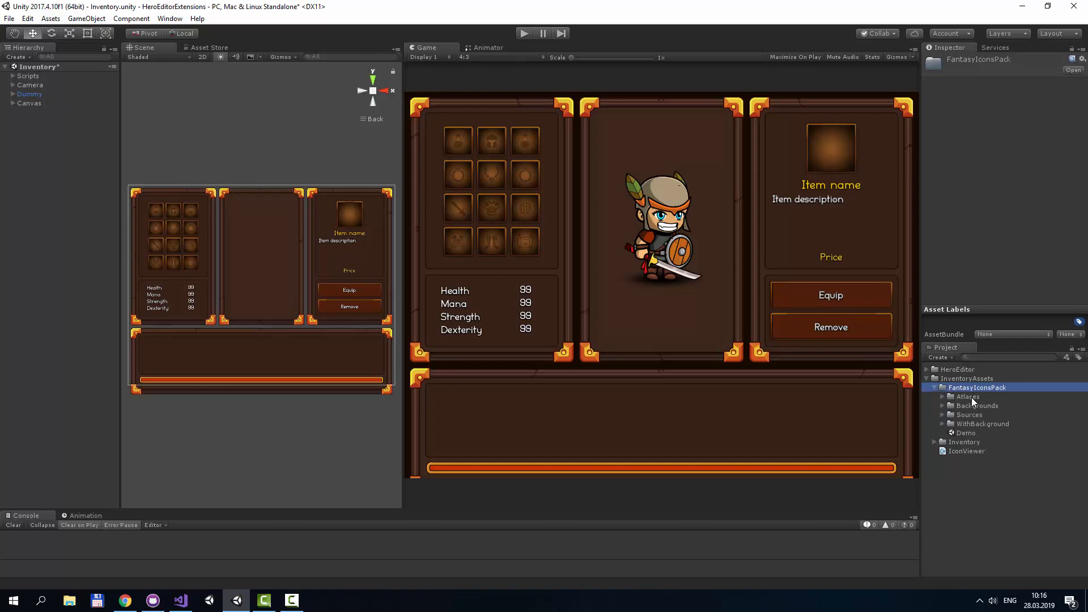
pyautogui.click(976, 406)
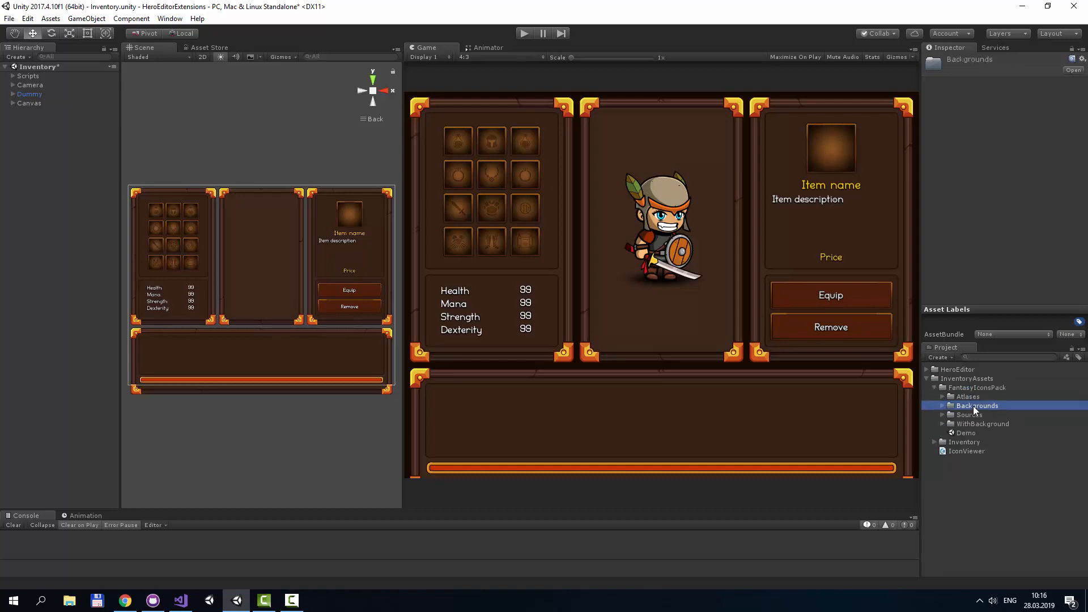
pyautogui.click(981, 424)
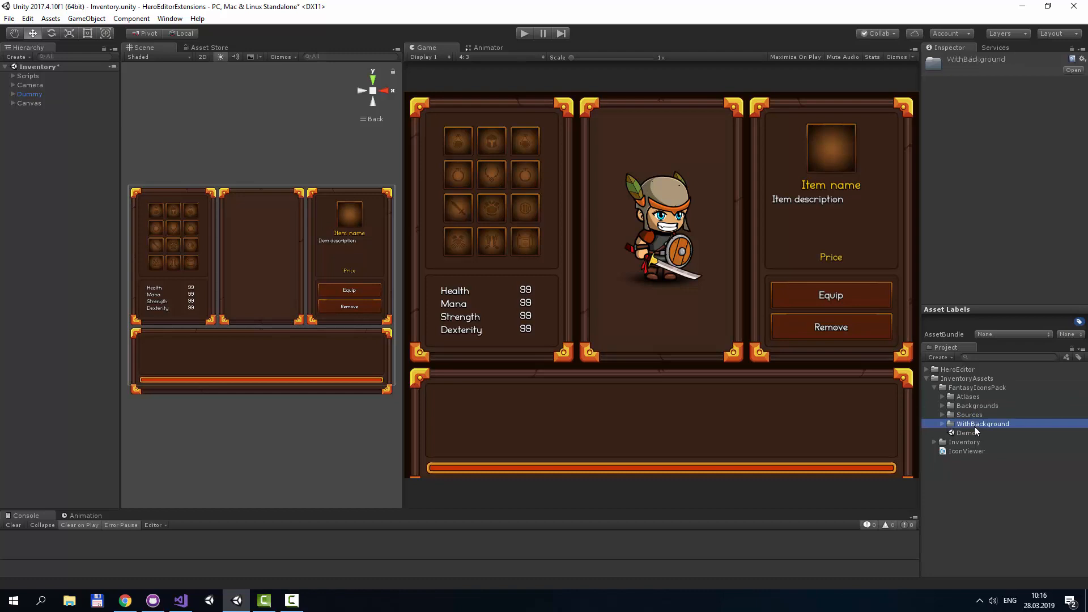
pyautogui.click(965, 432)
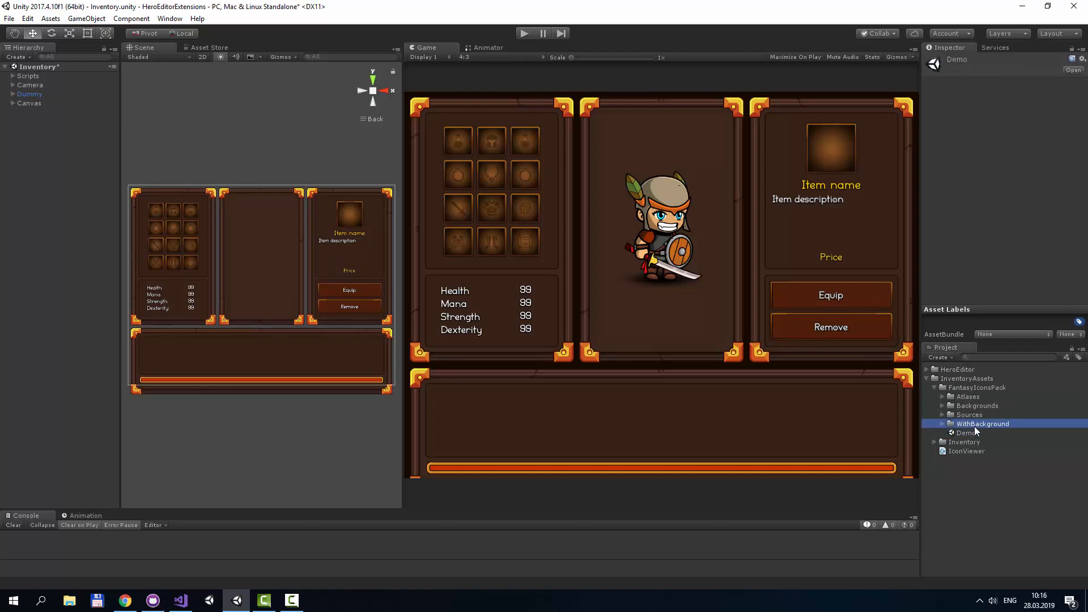
pyautogui.click(981, 423)
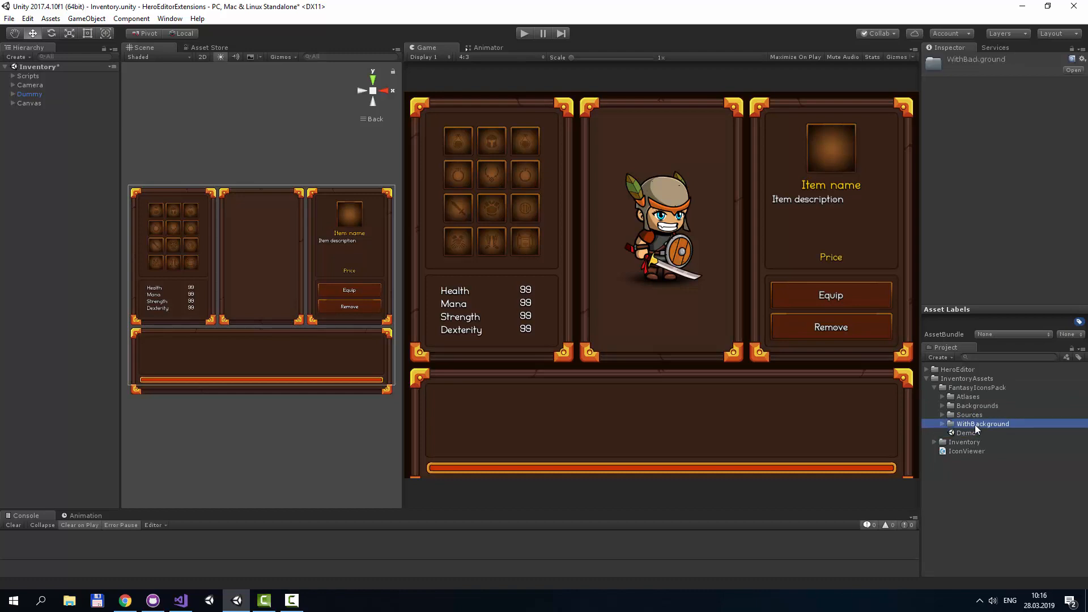
pyautogui.rightClick(981, 423)
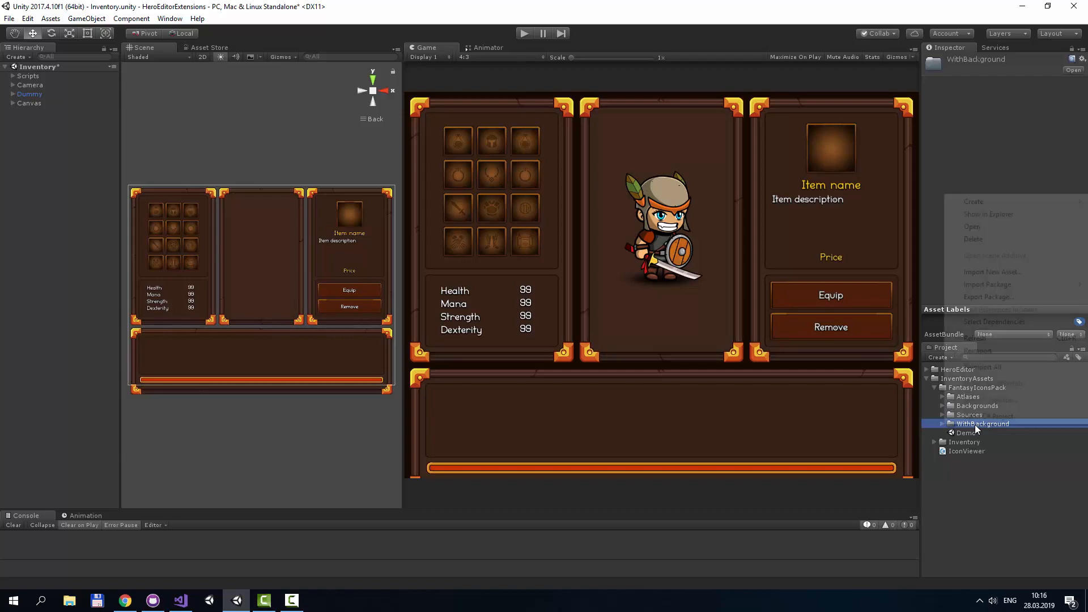
# Step: Show the icon pack in File Explorer, view WithBackground, then go back to Backgrounds
pyautogui.click(989, 214)
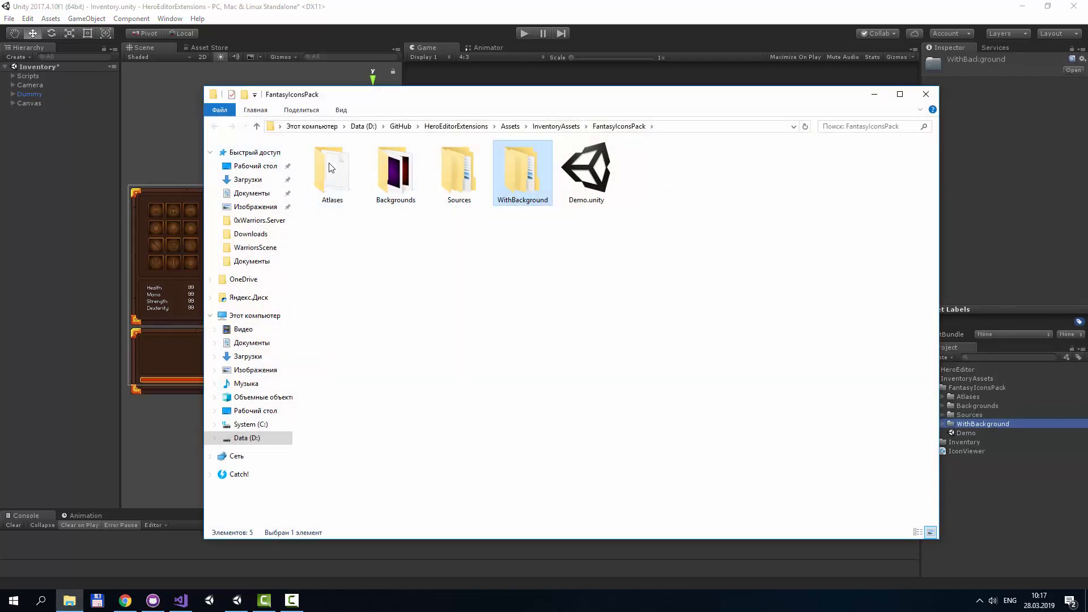
pyautogui.doubleClick(522, 166)
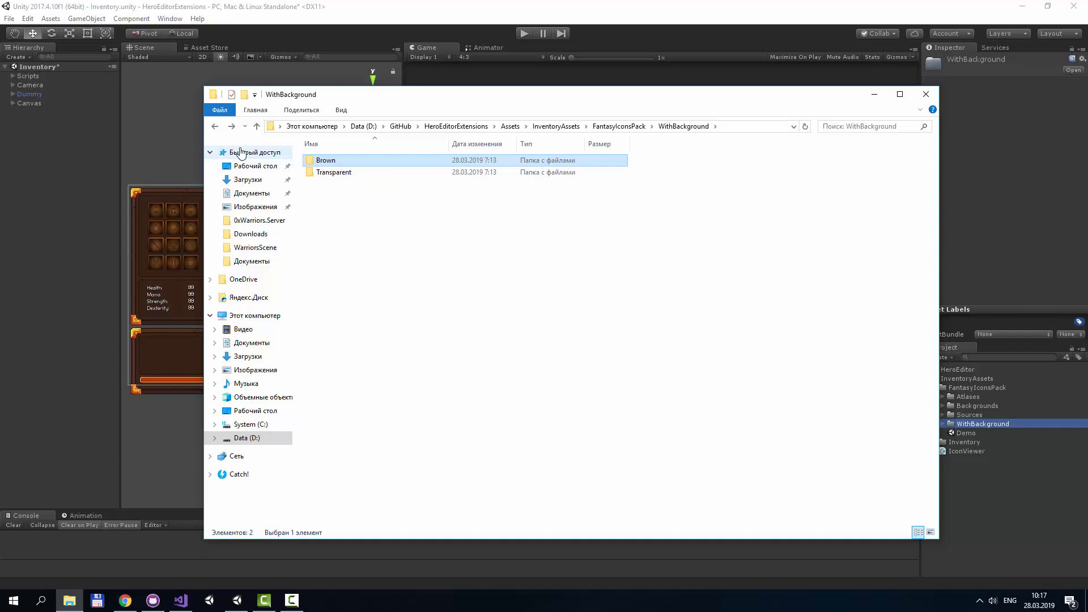
pyautogui.click(256, 127)
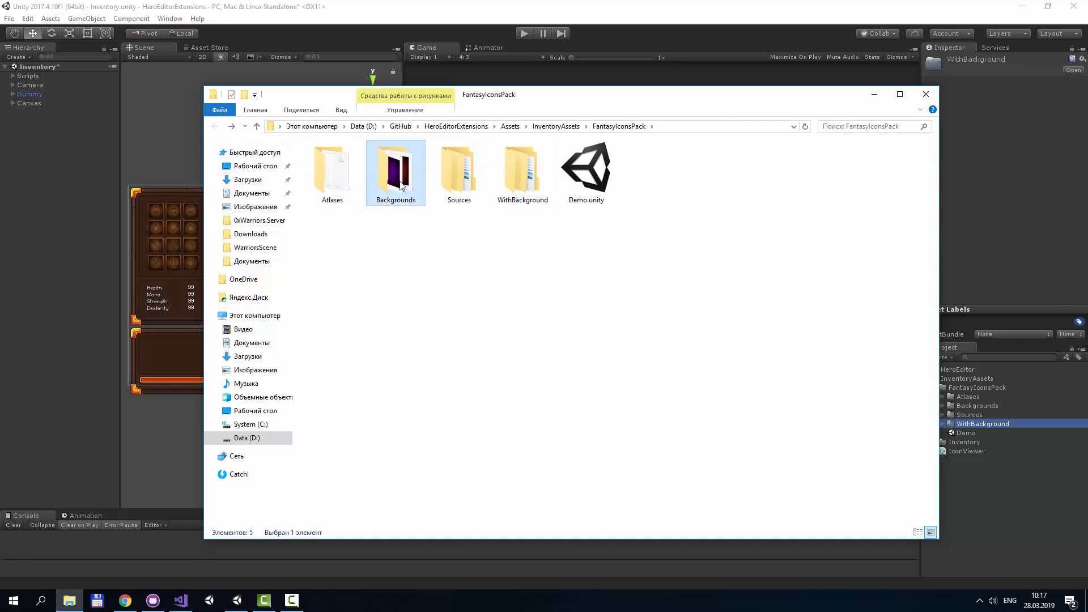
pyautogui.doubleClick(395, 167)
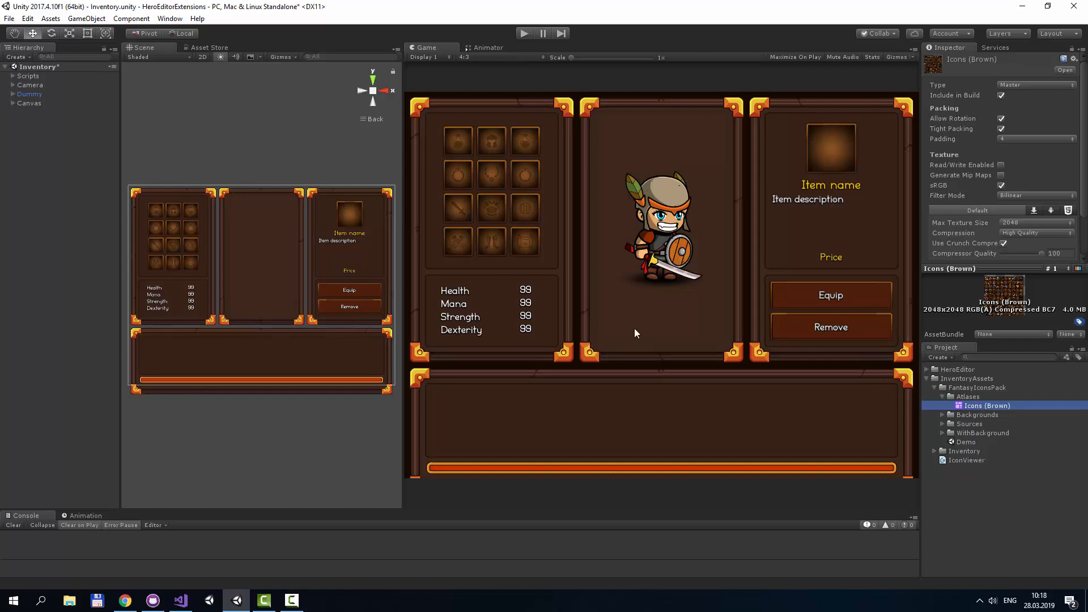
# Step: Confirm Sprite Packer Mode is Always Enabled in Editor settings, then collapse FantasyIconsPack
pyautogui.click(27, 18)
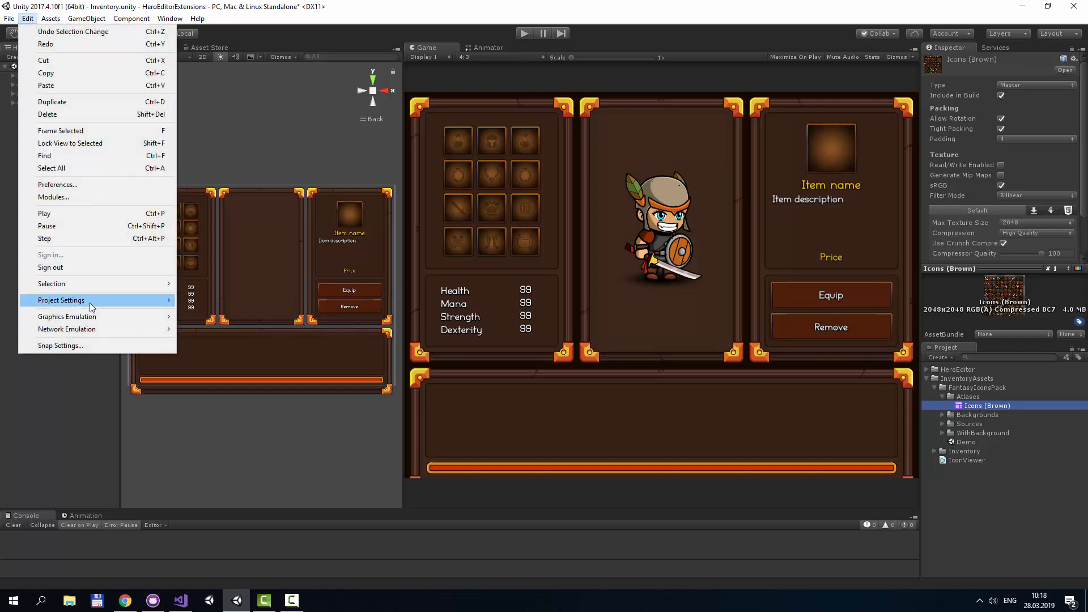
pyautogui.click(61, 300)
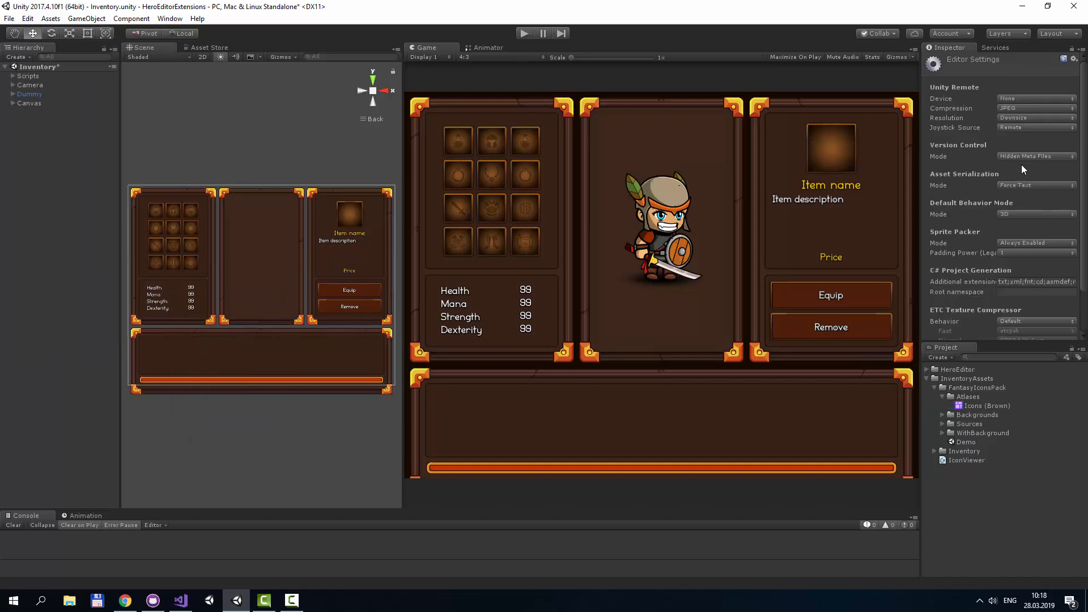
pyautogui.click(1034, 242)
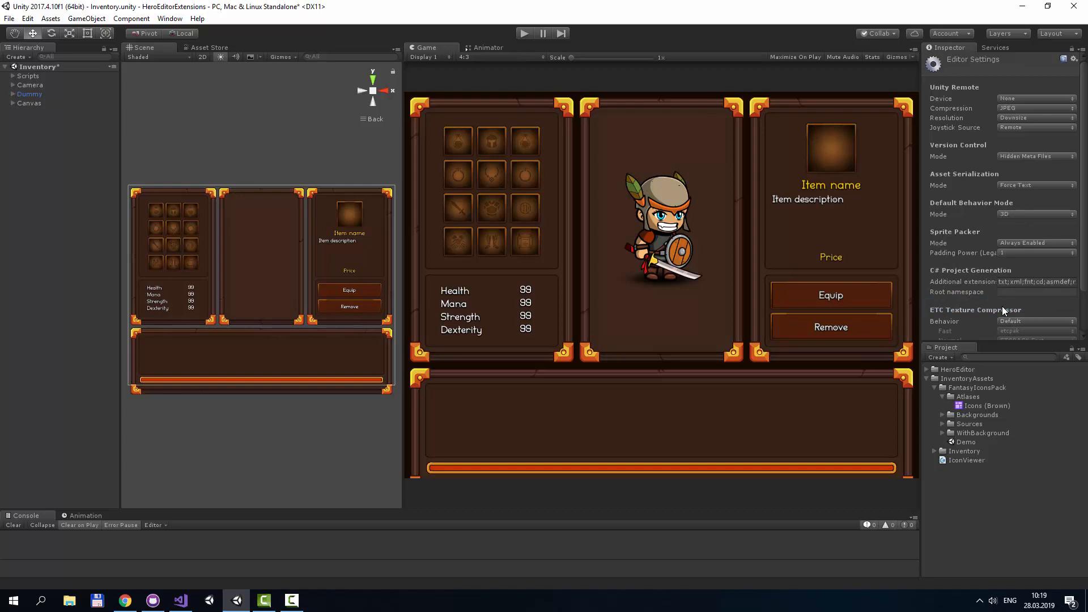
pyautogui.click(964, 451)
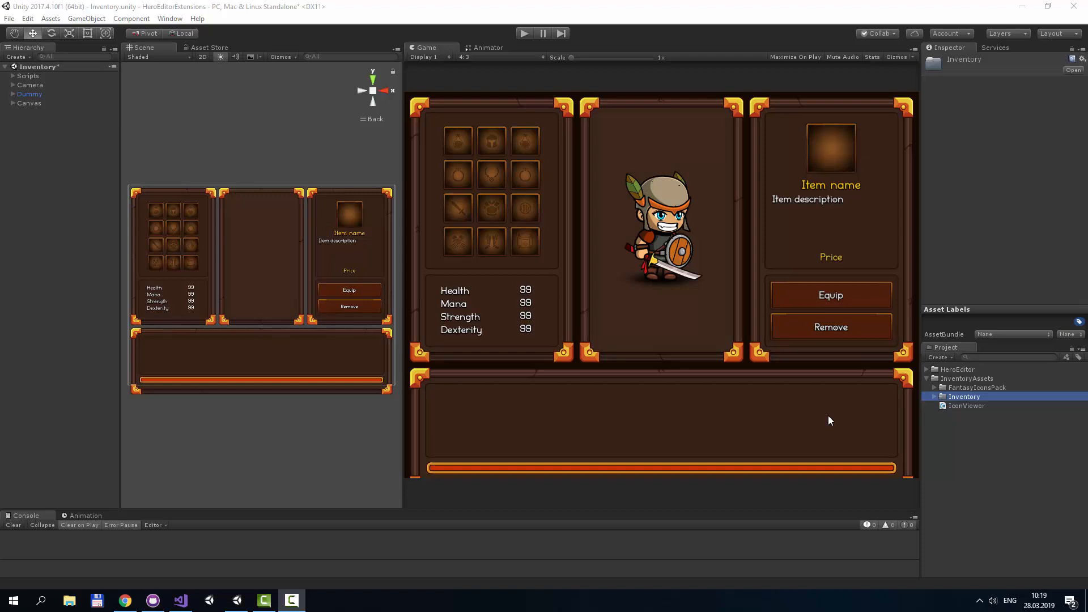
# Step: Expand InventoryAssets > Inventory and its Scenes folder to list the Inventory and Shop scenes
pyautogui.click(934, 396)
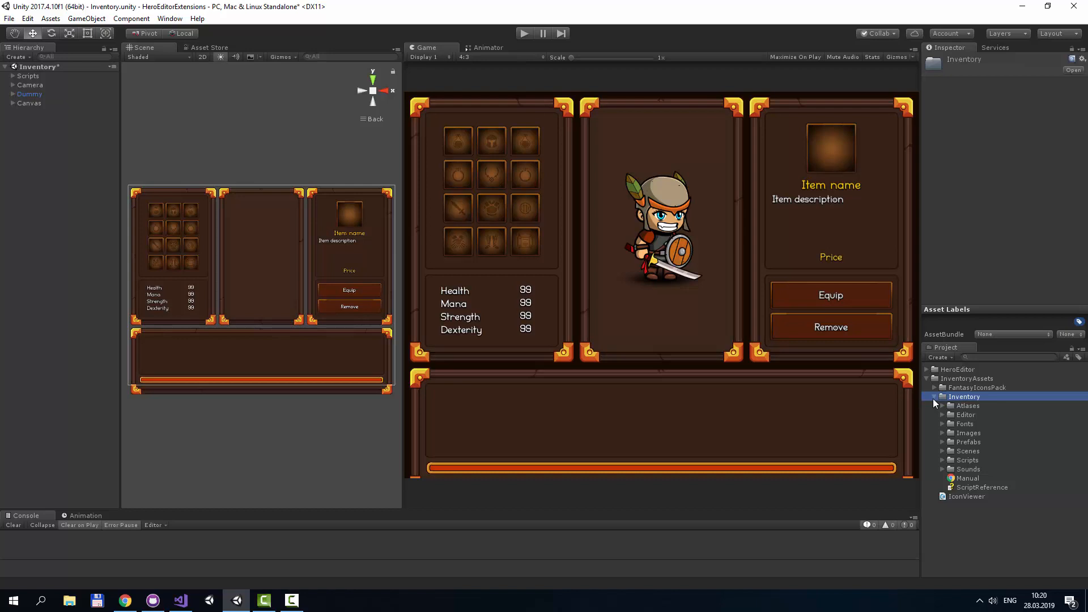
pyautogui.click(956, 369)
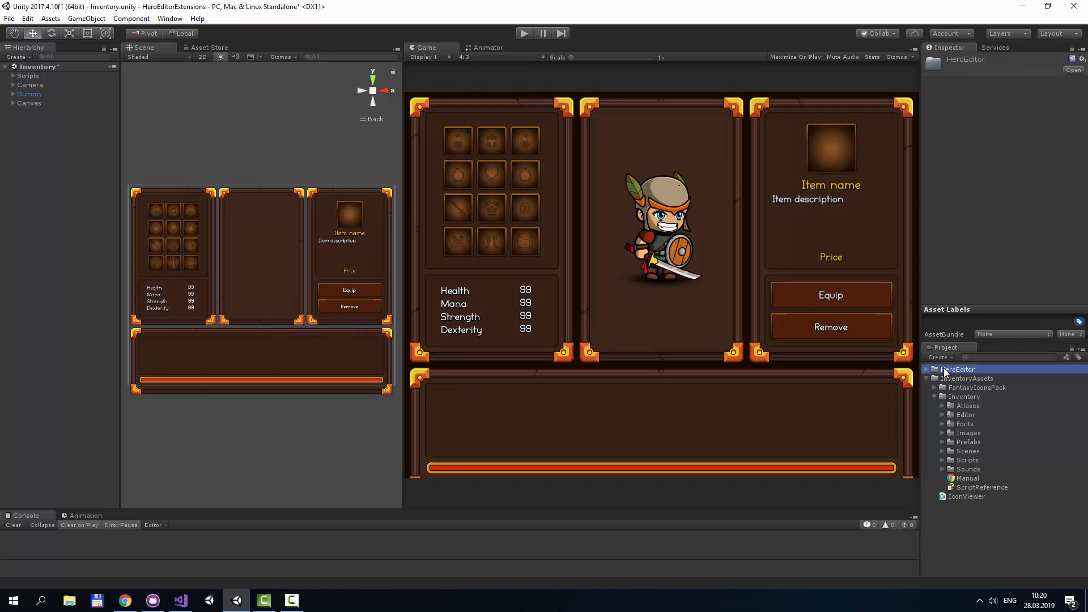
pyautogui.click(964, 396)
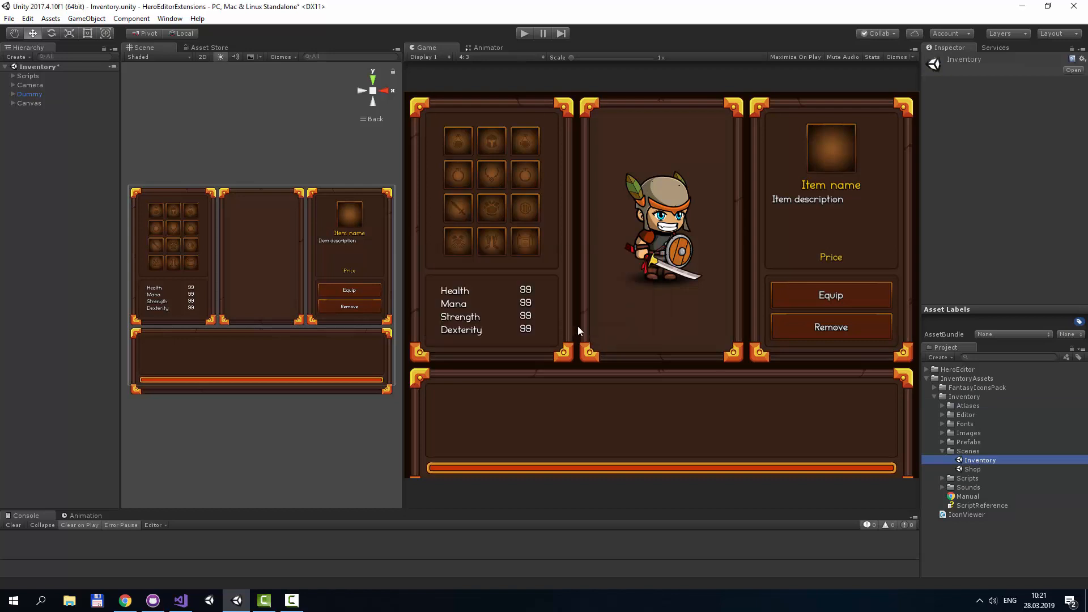
# Step: Play the Inventory scene, view the Bandit Light Armor details, then stop play mode
pyautogui.click(524, 33)
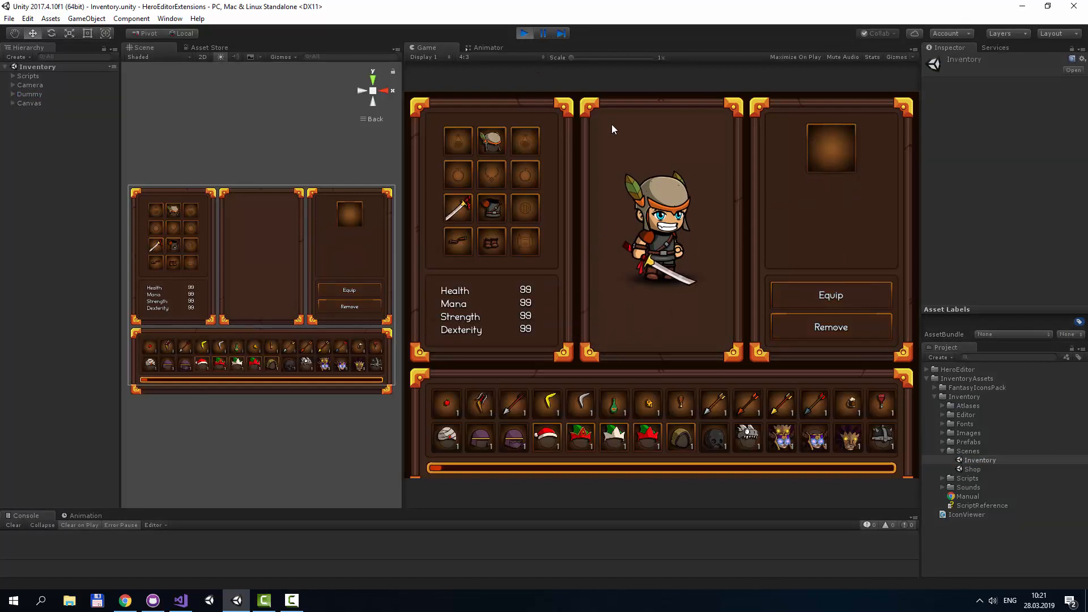
pyautogui.moveTo(519, 199)
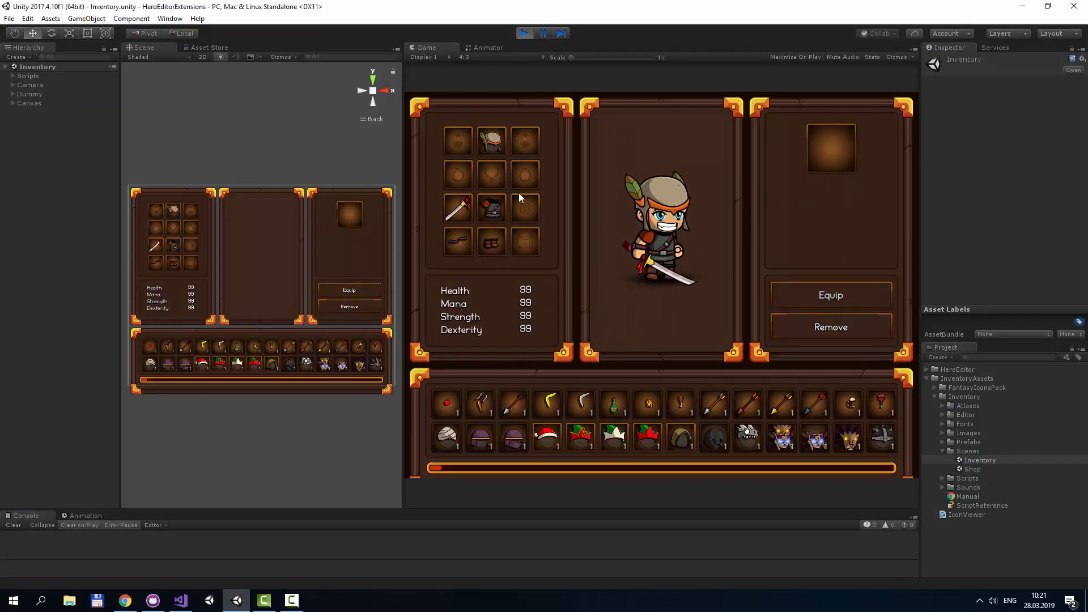
pyautogui.moveTo(418, 176)
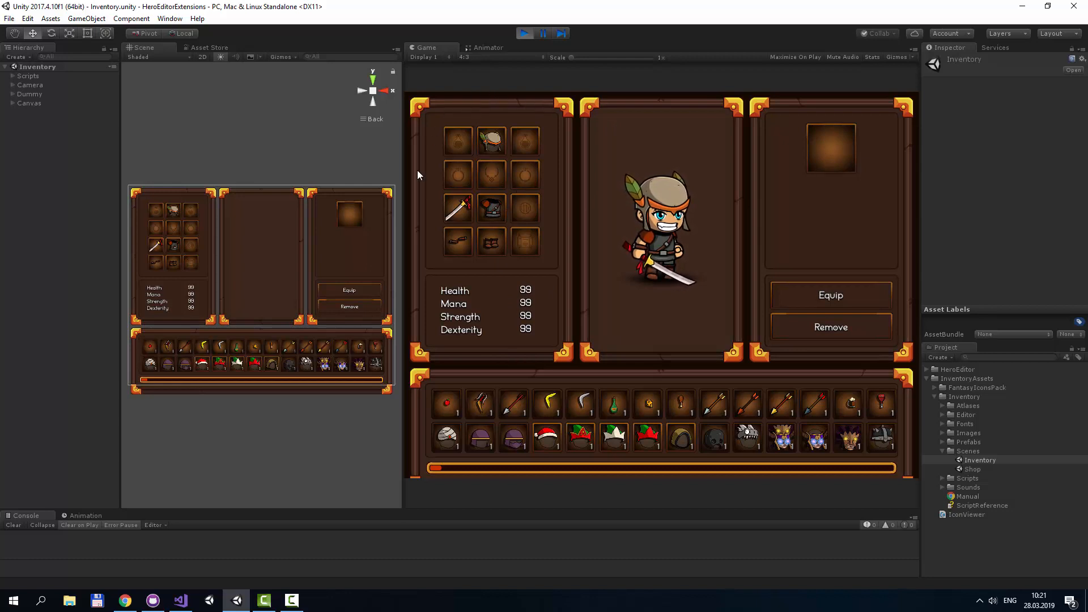
pyautogui.moveTo(710, 115)
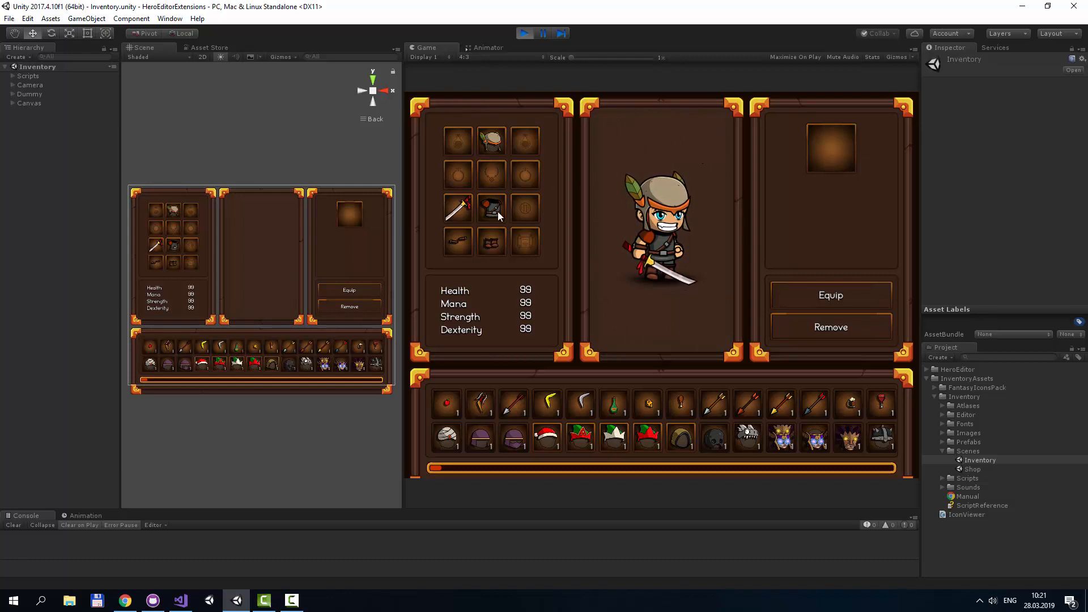
pyautogui.click(492, 207)
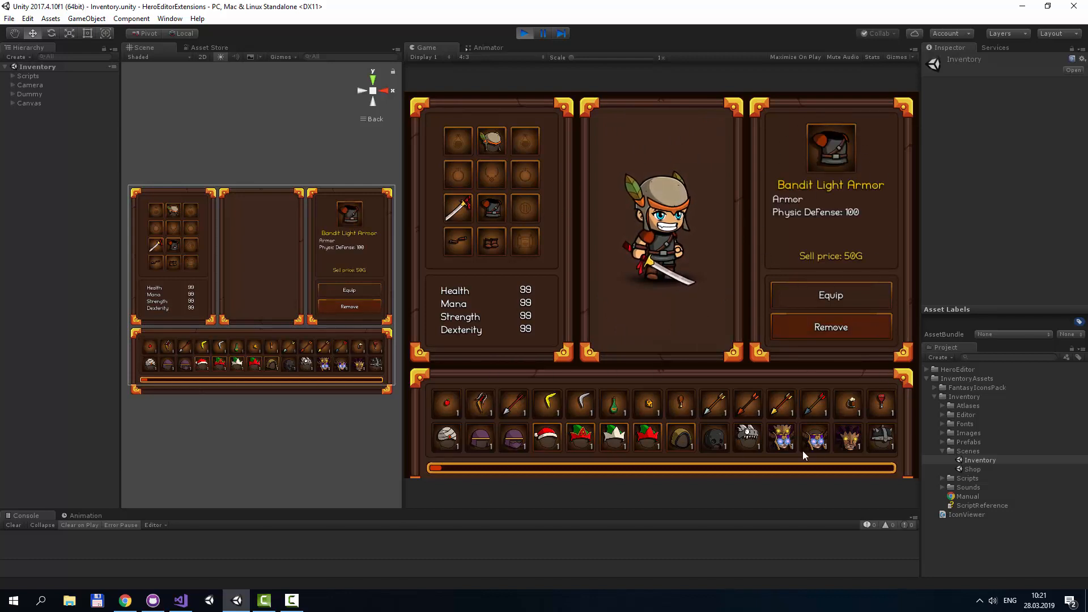
pyautogui.click(543, 33)
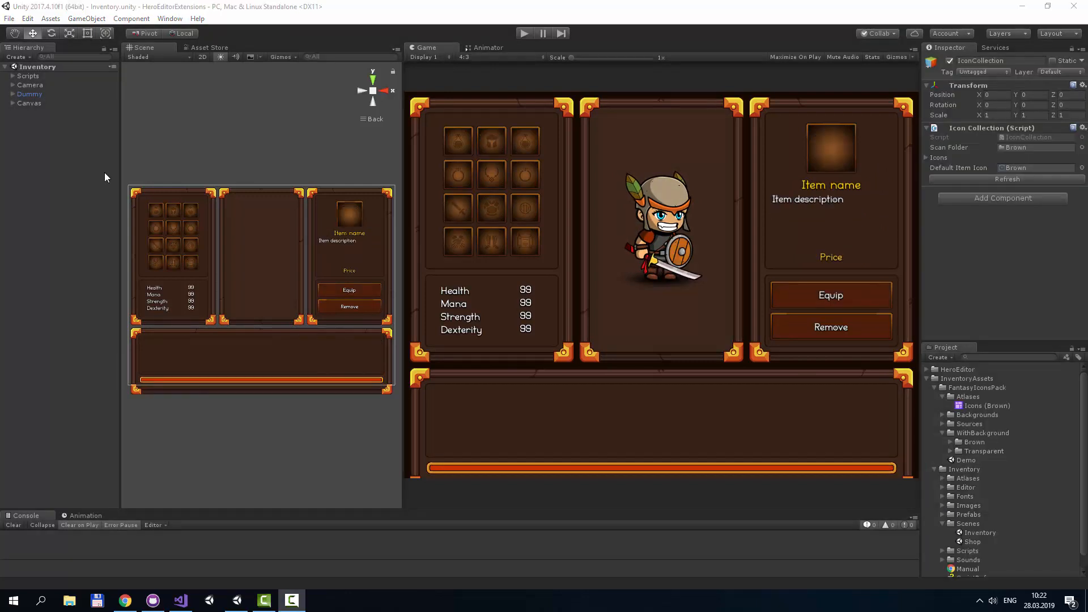
# Step: Inspect IconCollection and SpriteCollection's scan folder tags (FantasyHeroes, [FH]), then show HeroEditor
pyautogui.click(28, 75)
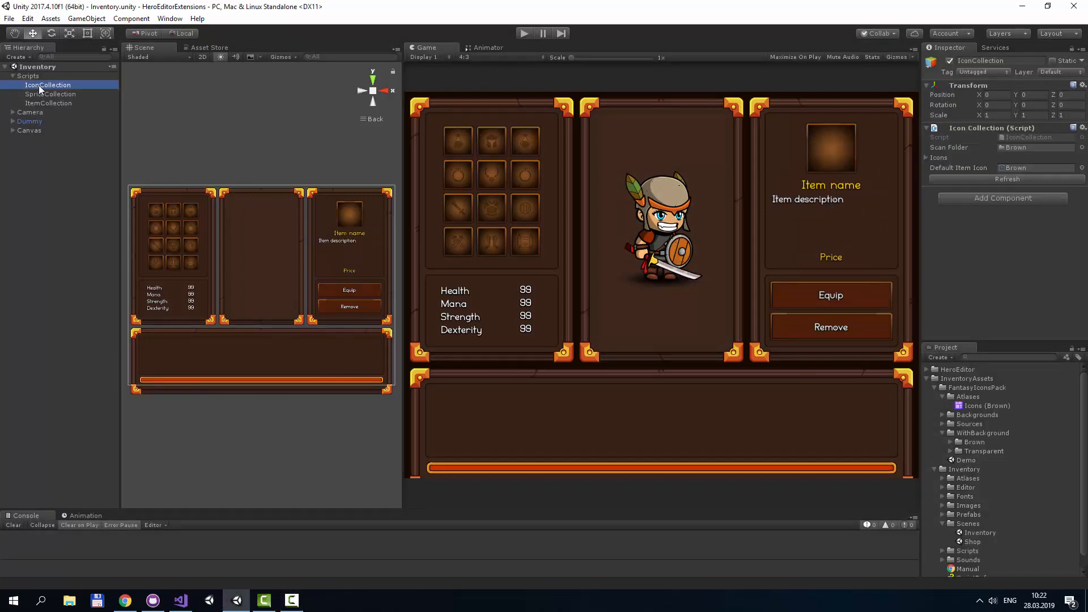
pyautogui.click(50, 94)
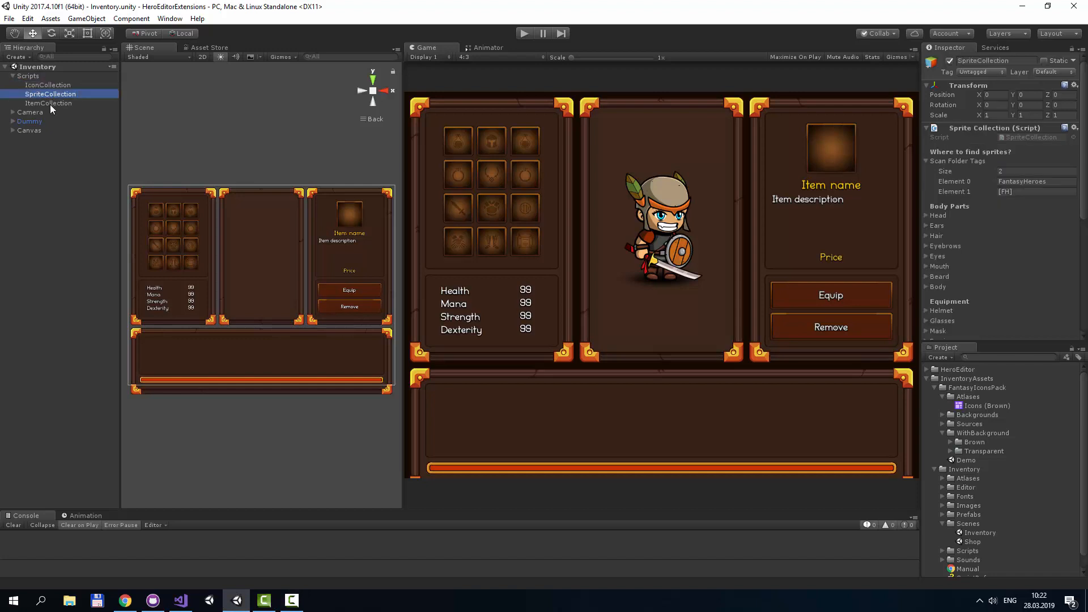
pyautogui.click(48, 84)
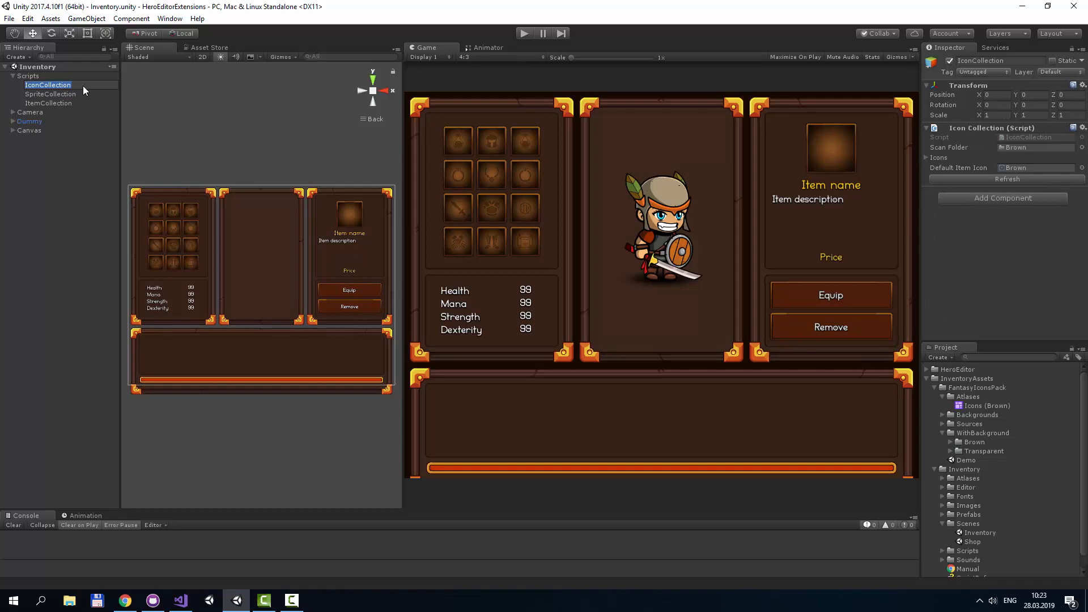
pyautogui.moveTo(882, 109)
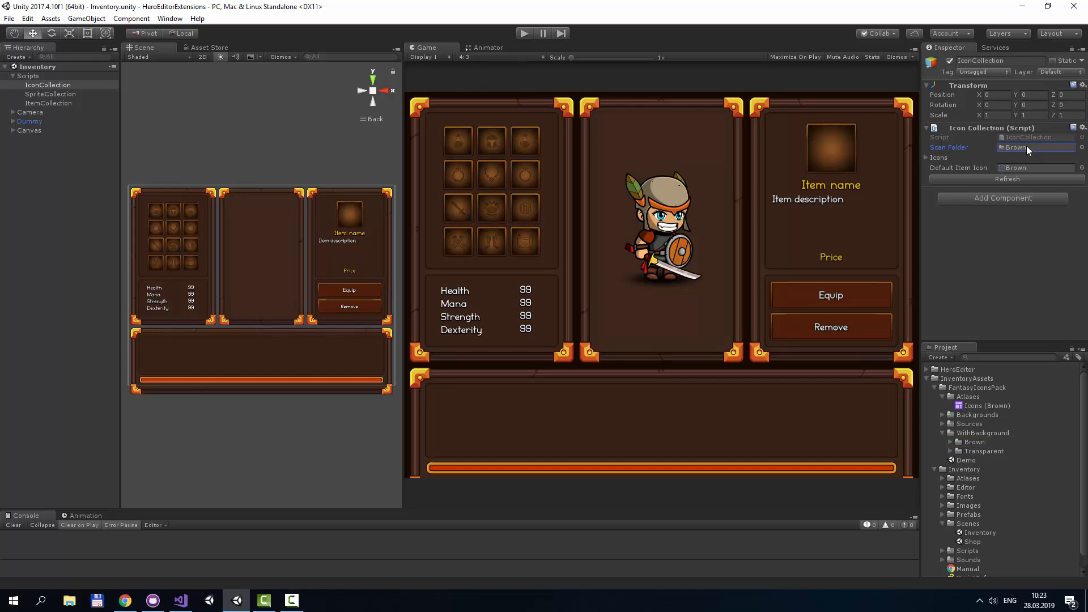
pyautogui.click(50, 93)
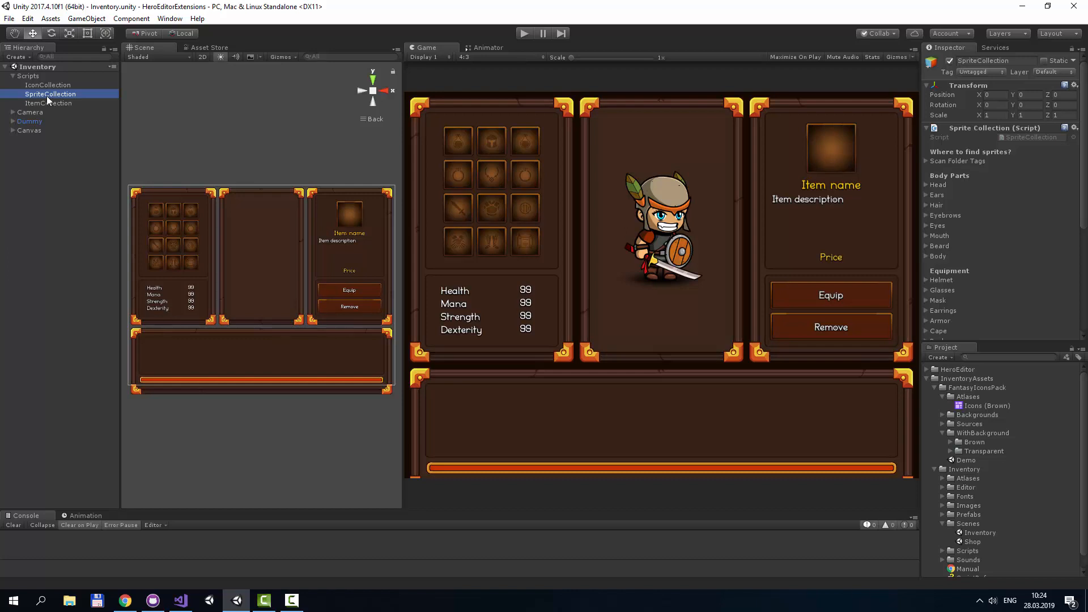
pyautogui.click(927, 160)
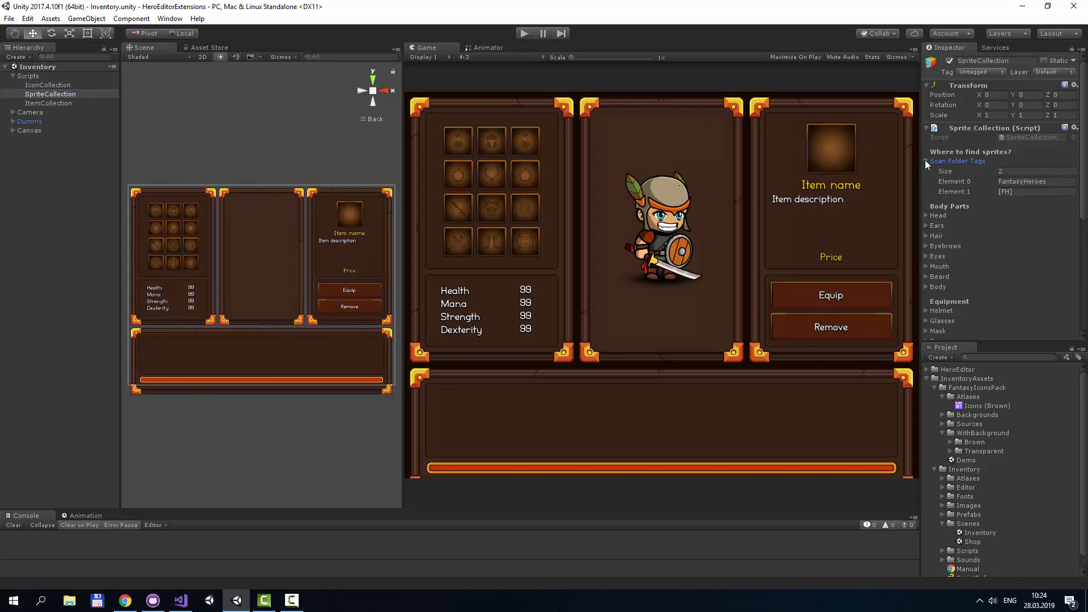
pyautogui.click(958, 368)
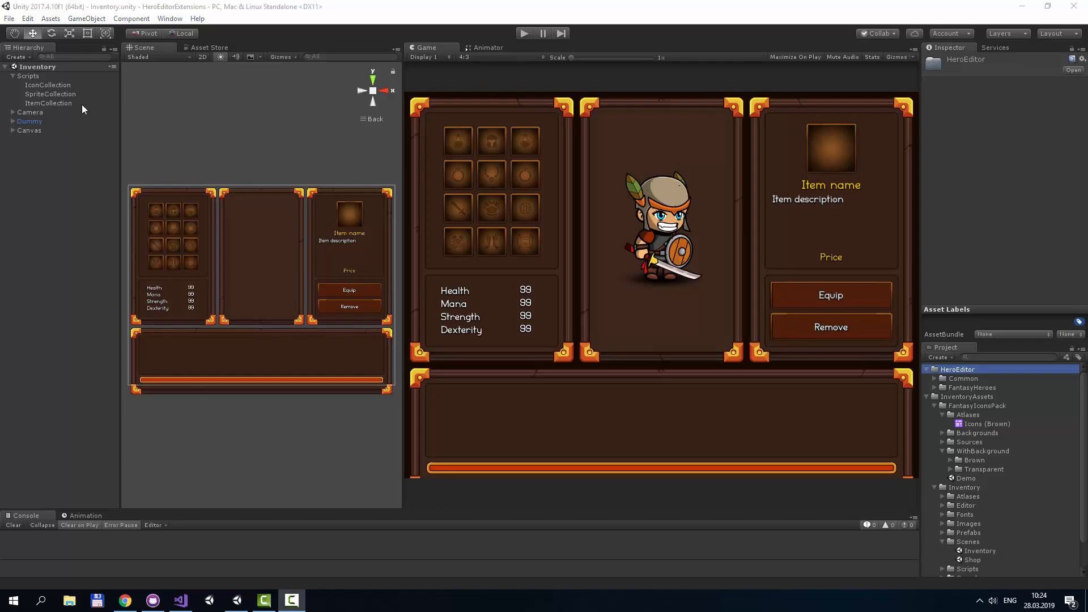
# Step: Inspect ItemCollection, expand Inventory > Scripts > Data, and switch to Item.cs in Visual Studio
pyautogui.click(48, 102)
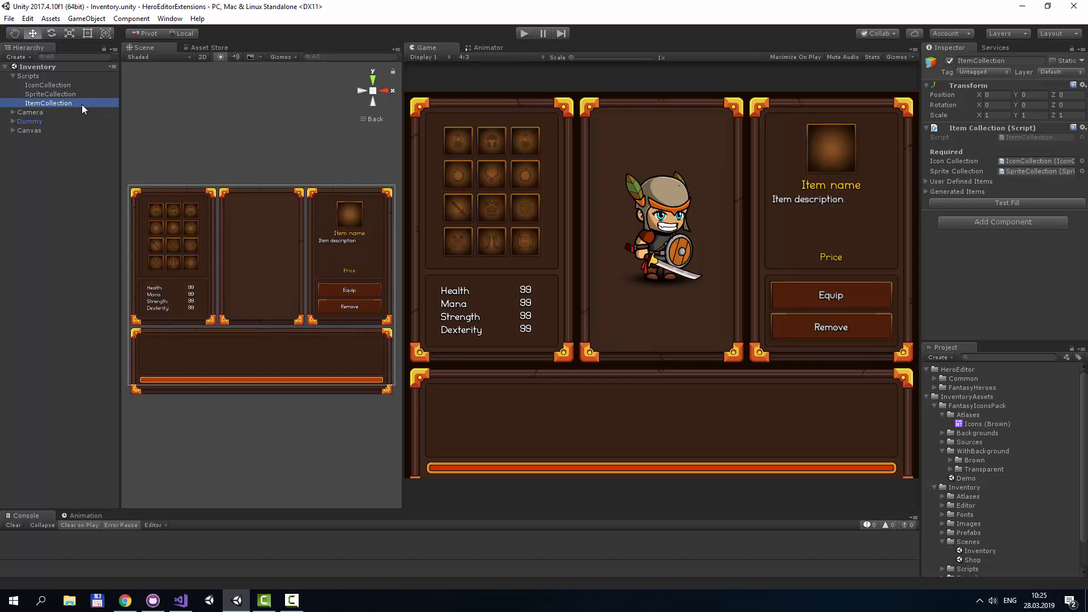
pyautogui.moveTo(96, 112)
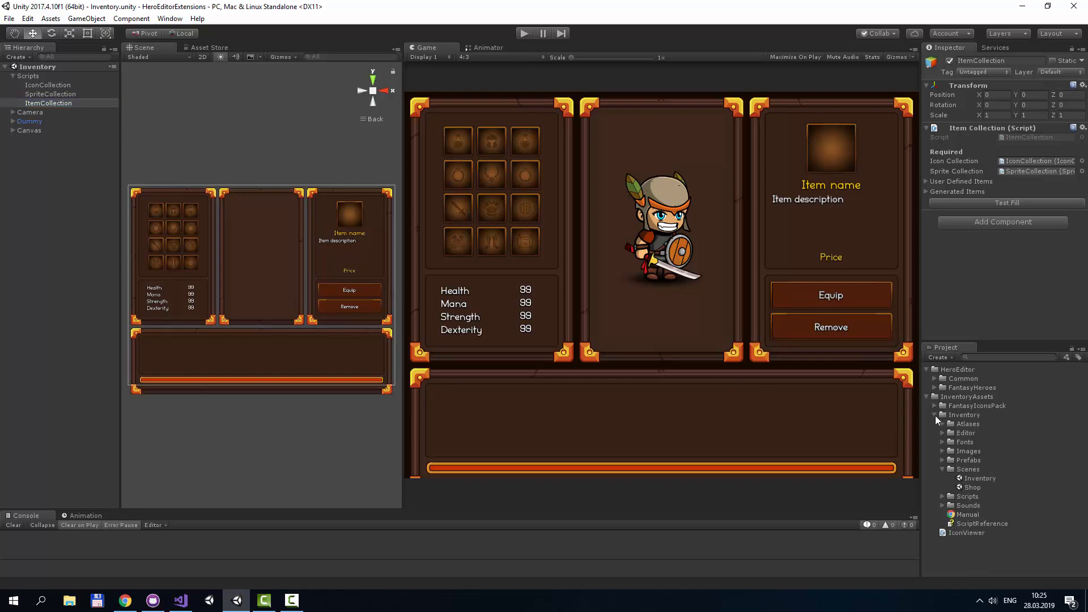
pyautogui.click(944, 478)
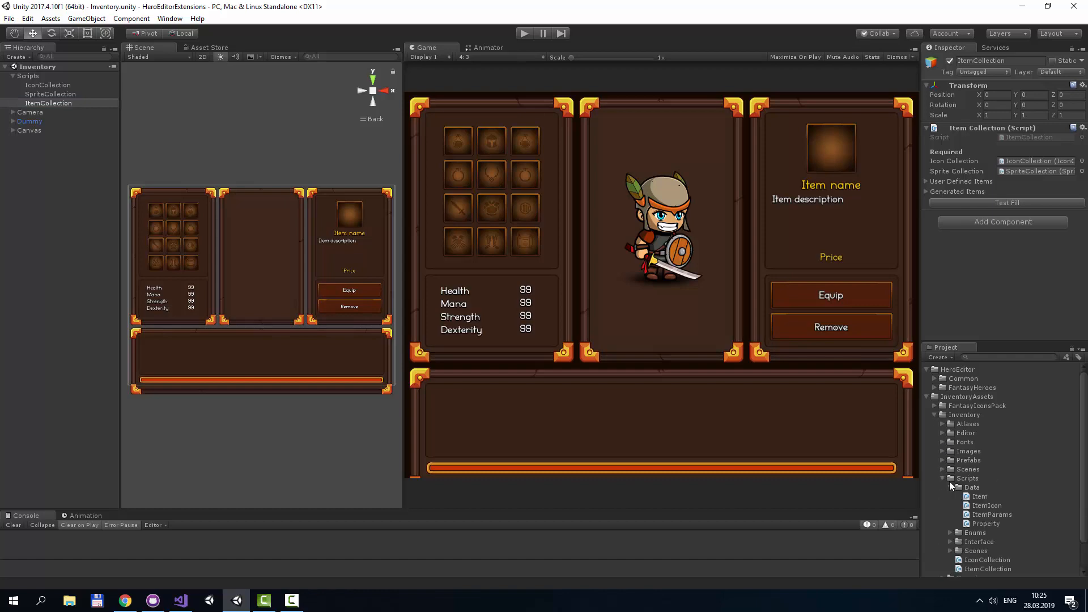
pyautogui.click(180, 600)
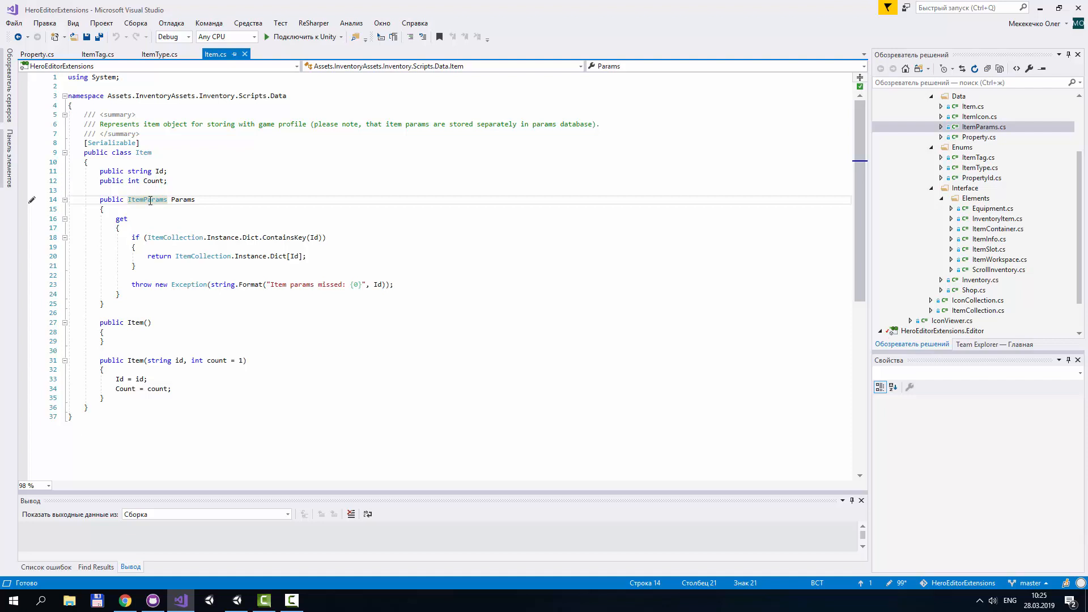
# Step: Go to the ItemParams definition from Item.cs and look up its ItemType field
pyautogui.click(984, 127)
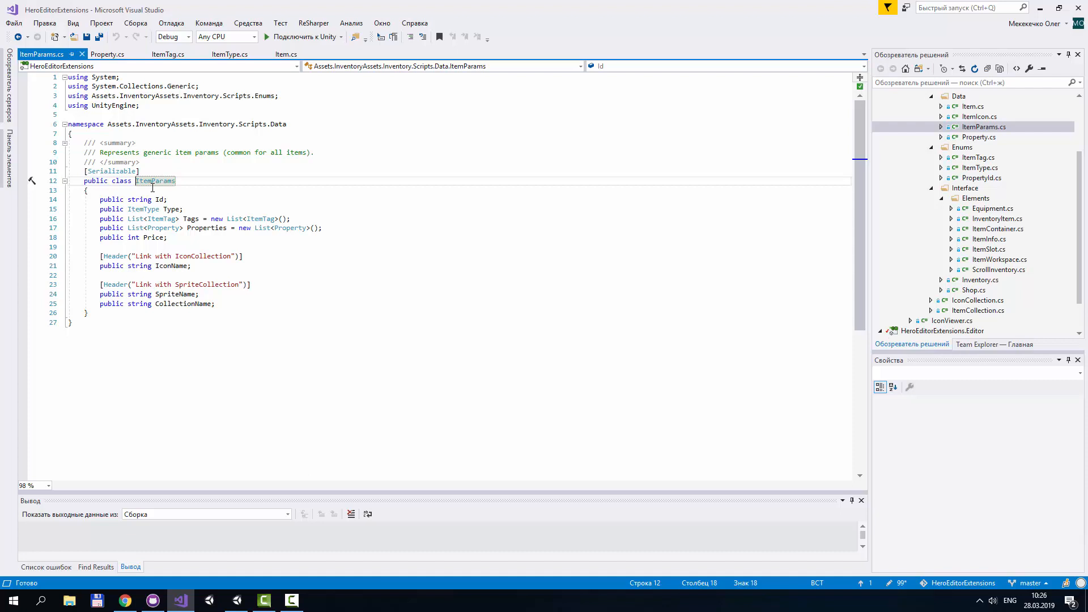
pyautogui.click(158, 199)
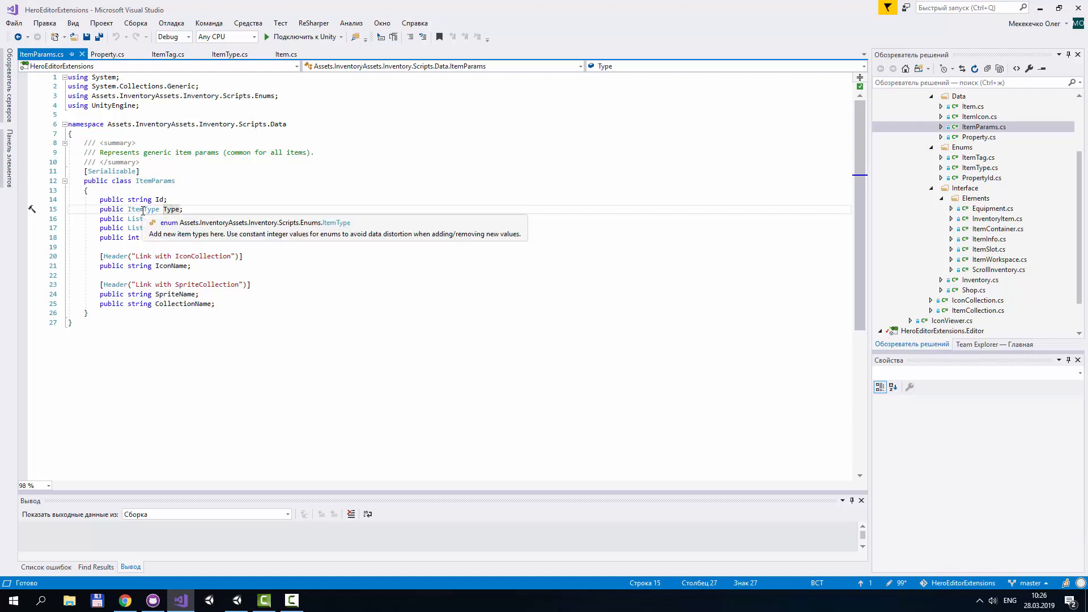
# Step: View the ItemType enum, open Property.cs from ItemParams' Properties field, then return to Unity
pyautogui.click(230, 54)
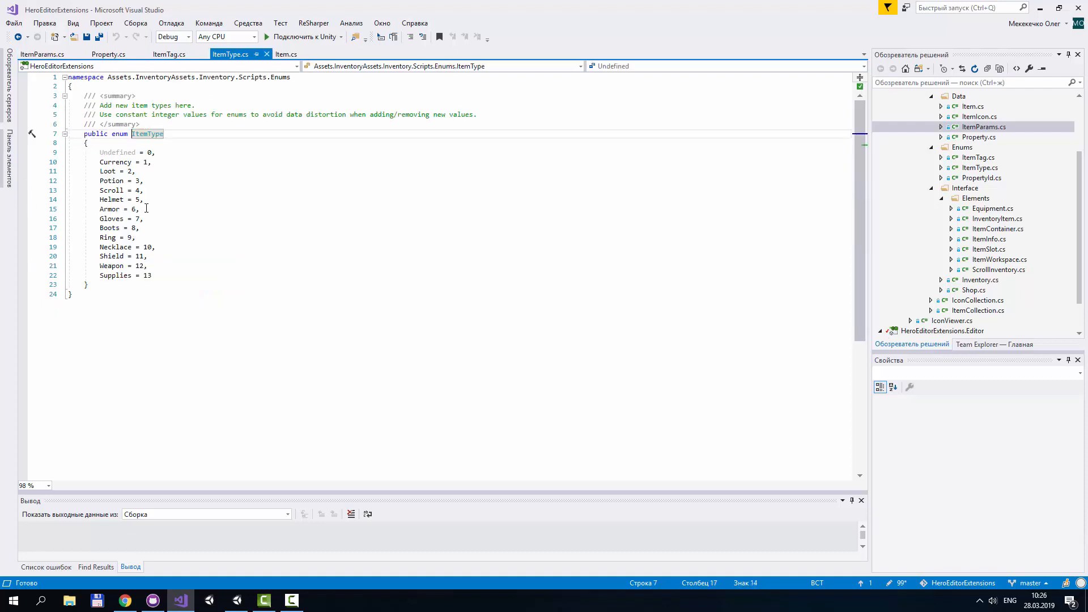
pyautogui.moveTo(119, 166)
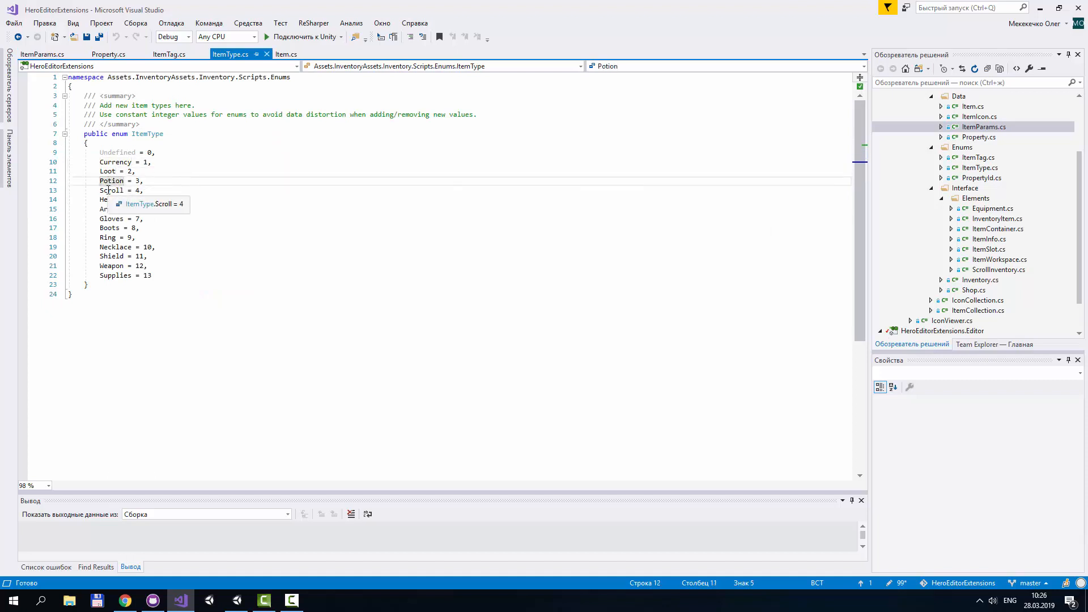
pyautogui.click(41, 54)
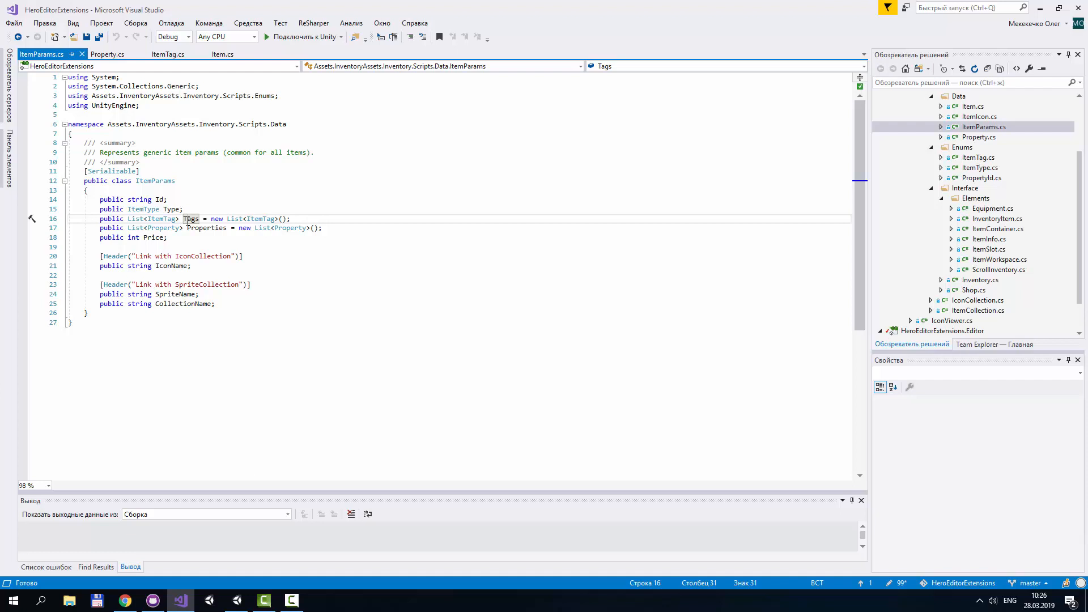
pyautogui.doubleClick(207, 228)
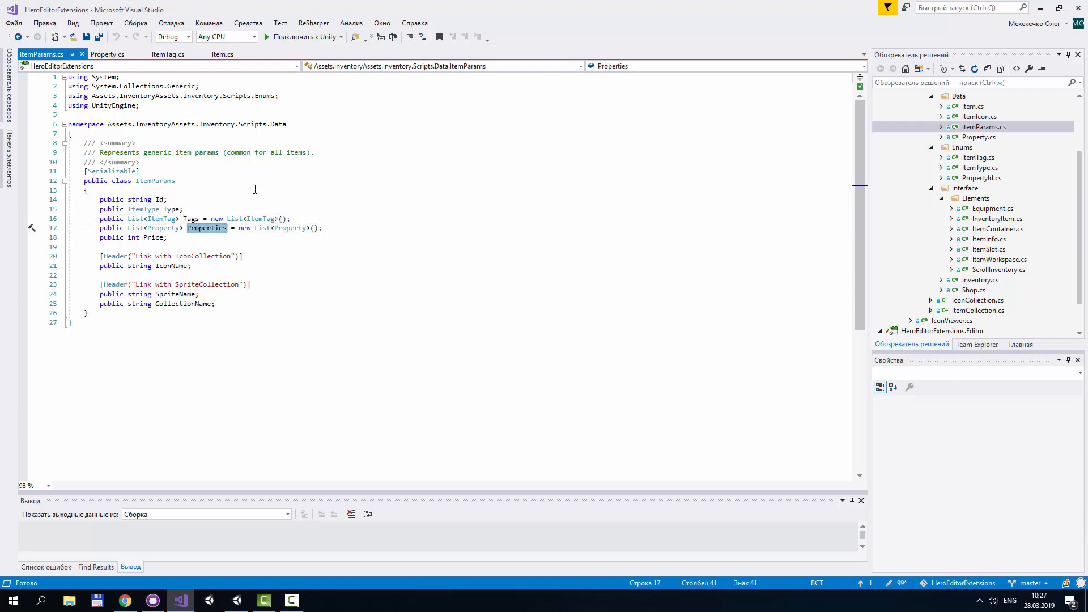
pyautogui.moveTo(248, 169)
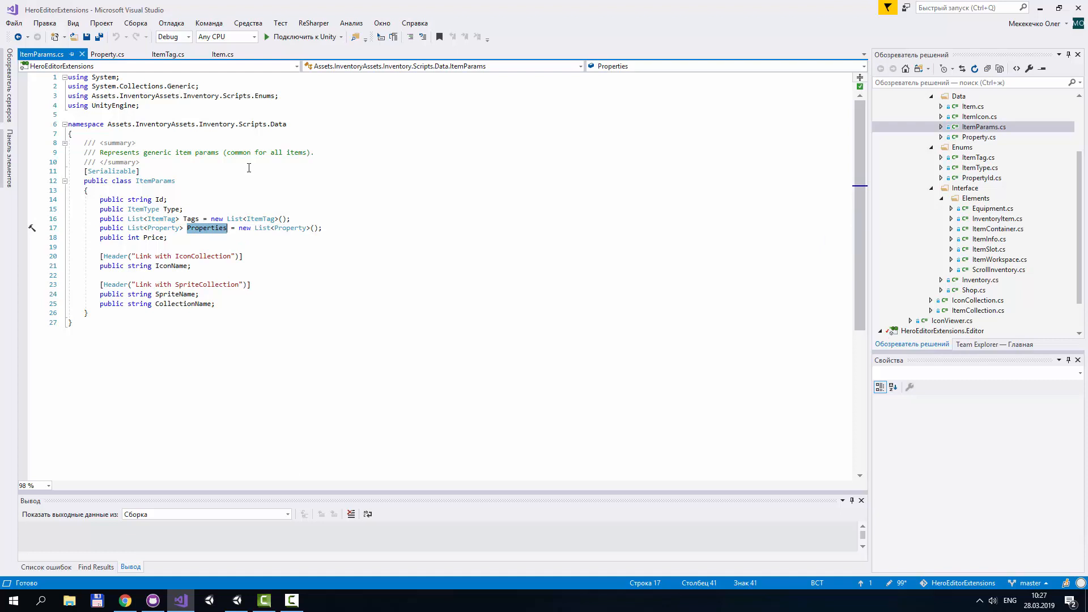
pyautogui.click(108, 54)
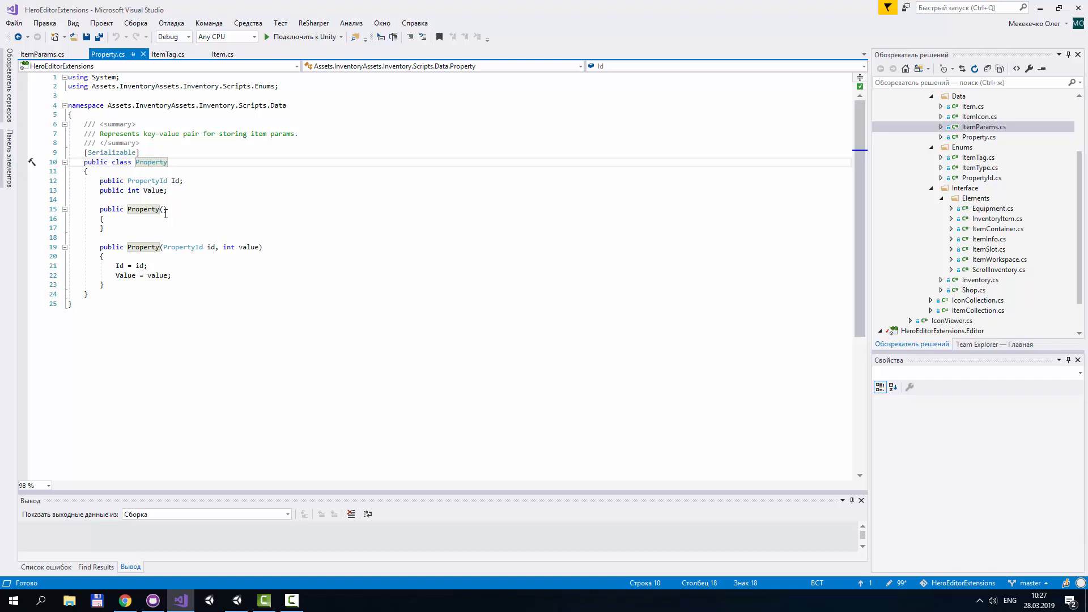
pyautogui.click(236, 600)
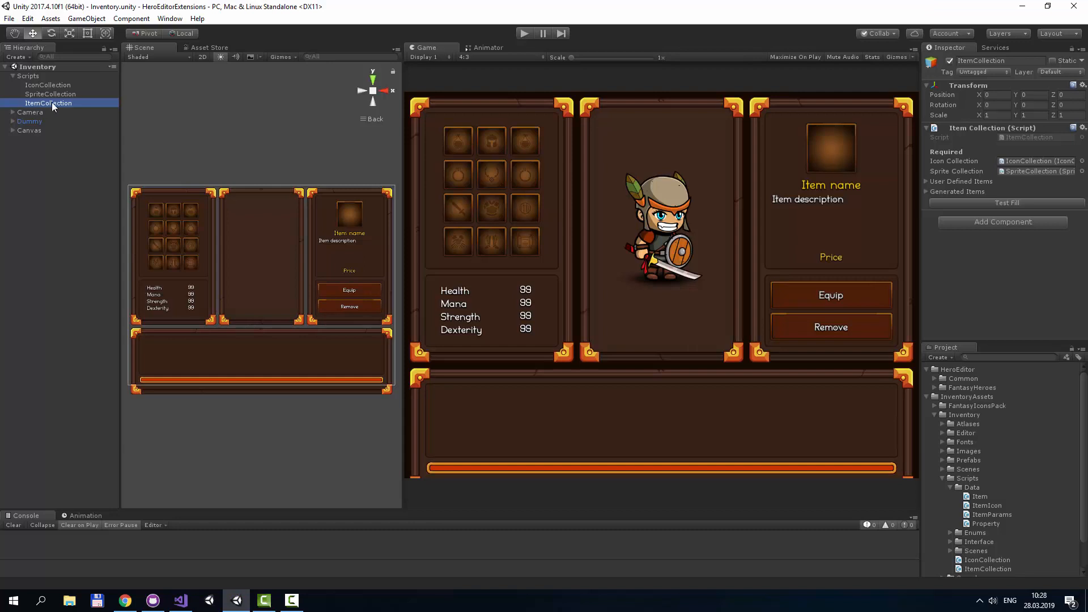
pyautogui.click(49, 84)
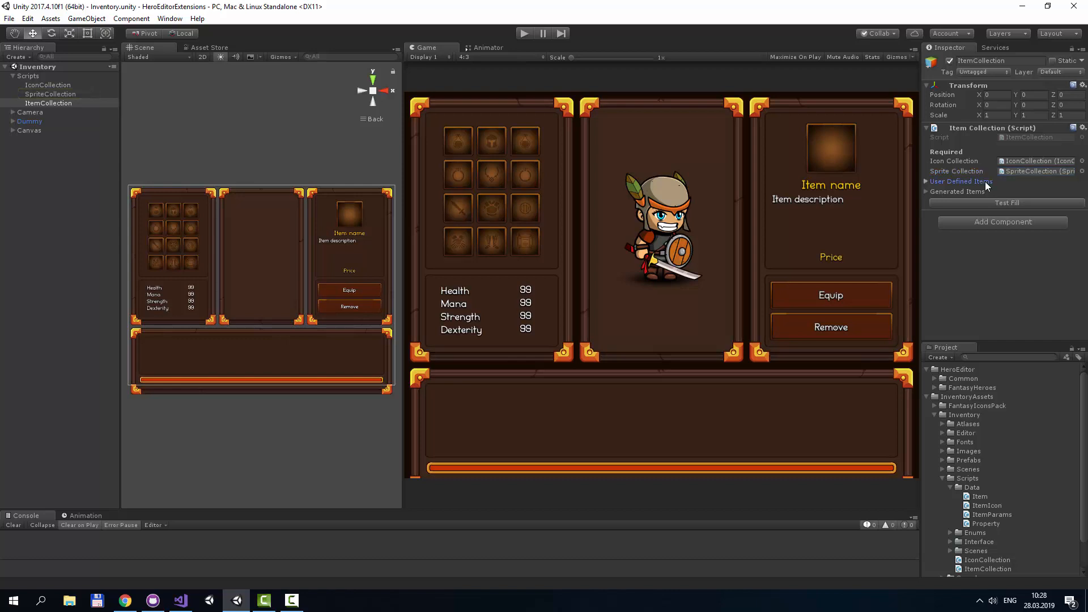
pyautogui.click(928, 181)
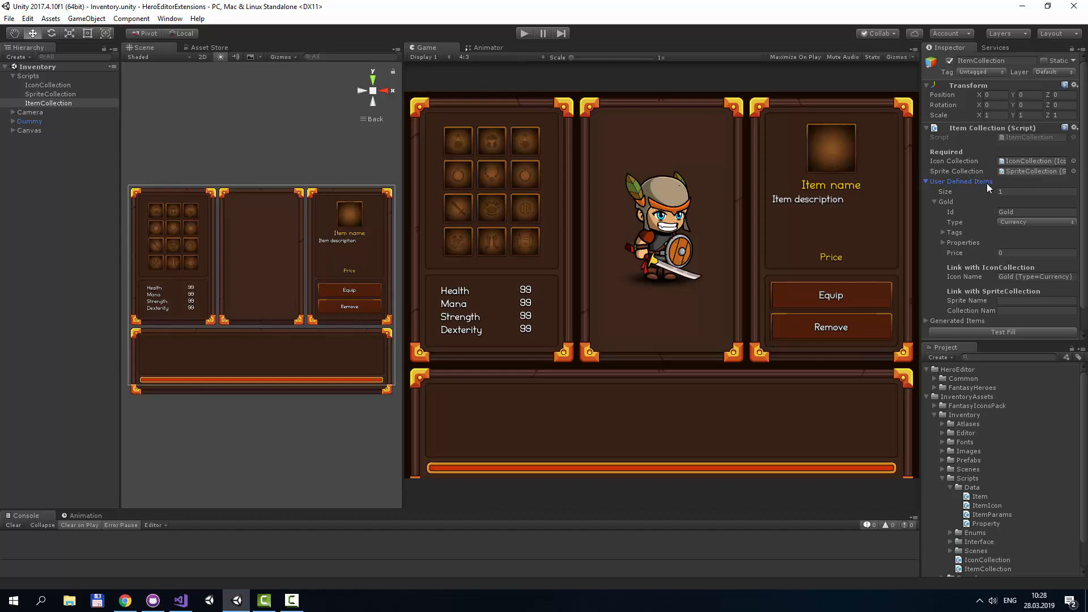
pyautogui.moveTo(1013, 212)
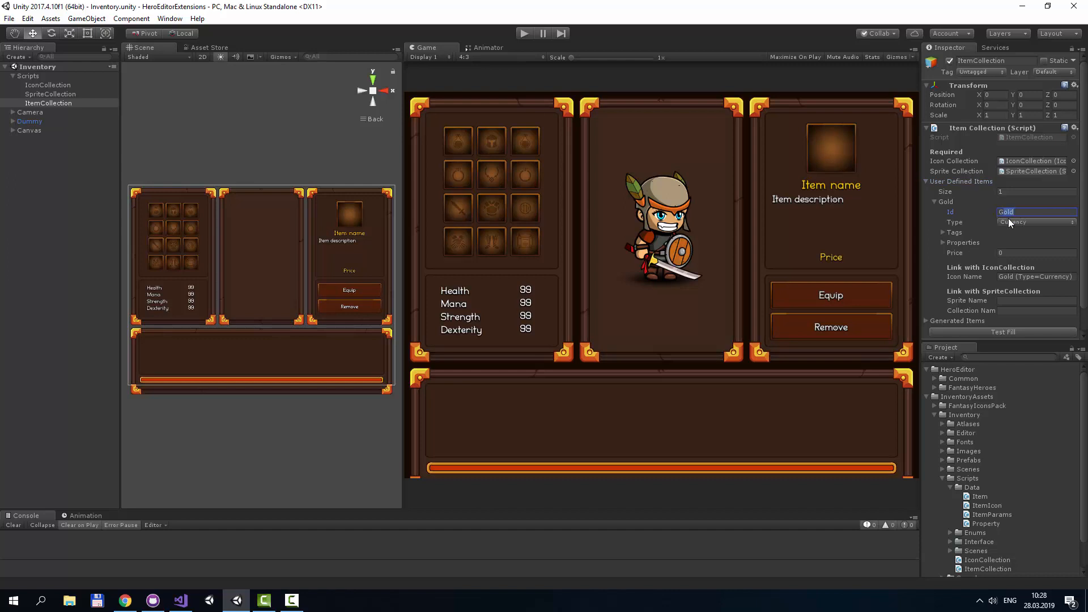
pyautogui.click(944, 232)
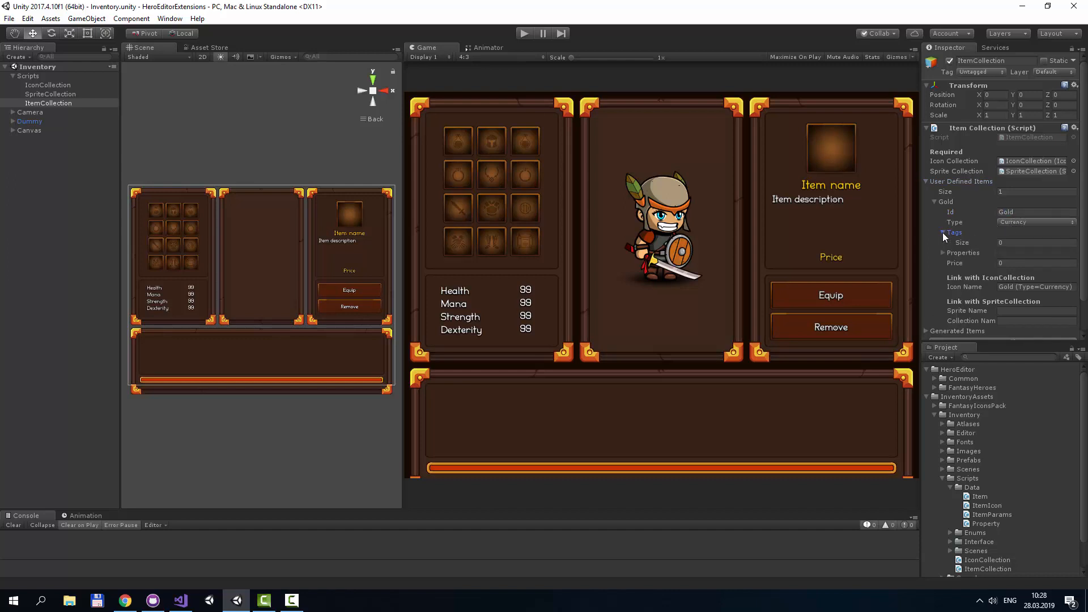
pyautogui.click(944, 231)
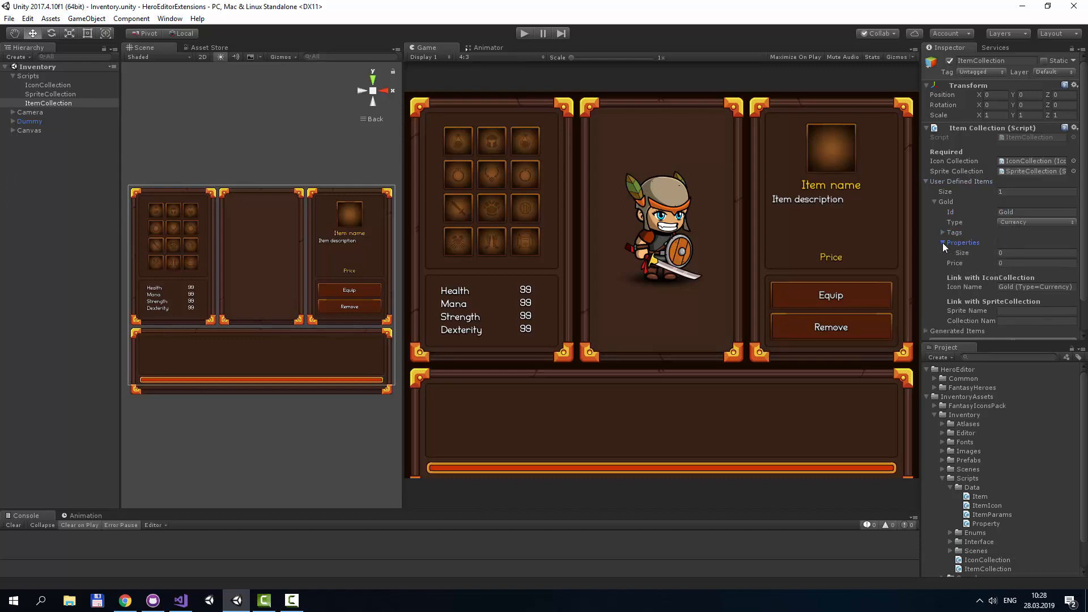
pyautogui.click(943, 242)
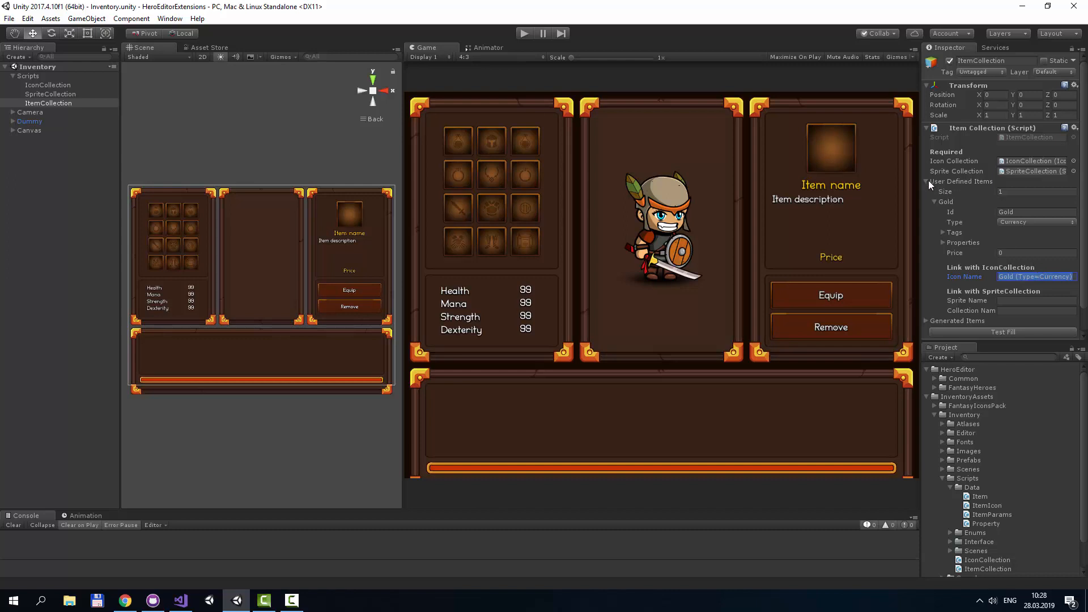
pyautogui.click(928, 181)
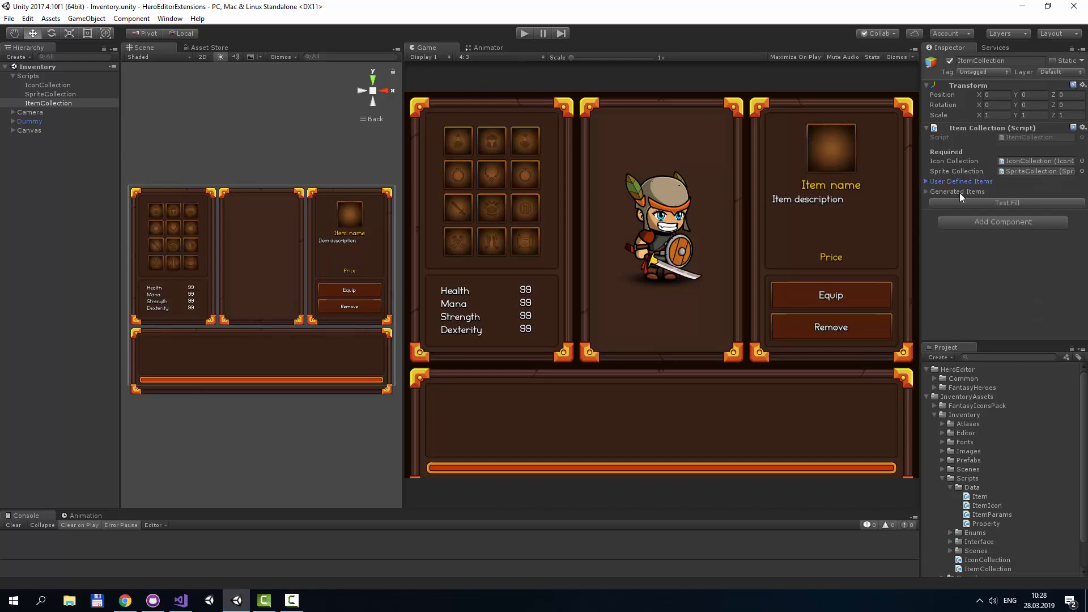
pyautogui.click(928, 191)
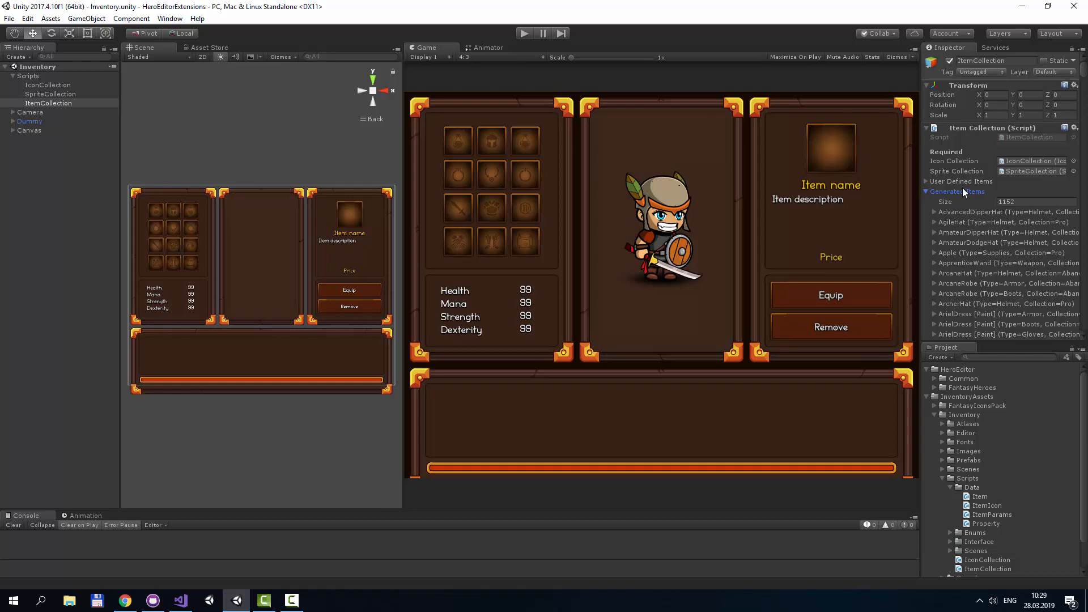
pyautogui.click(928, 192)
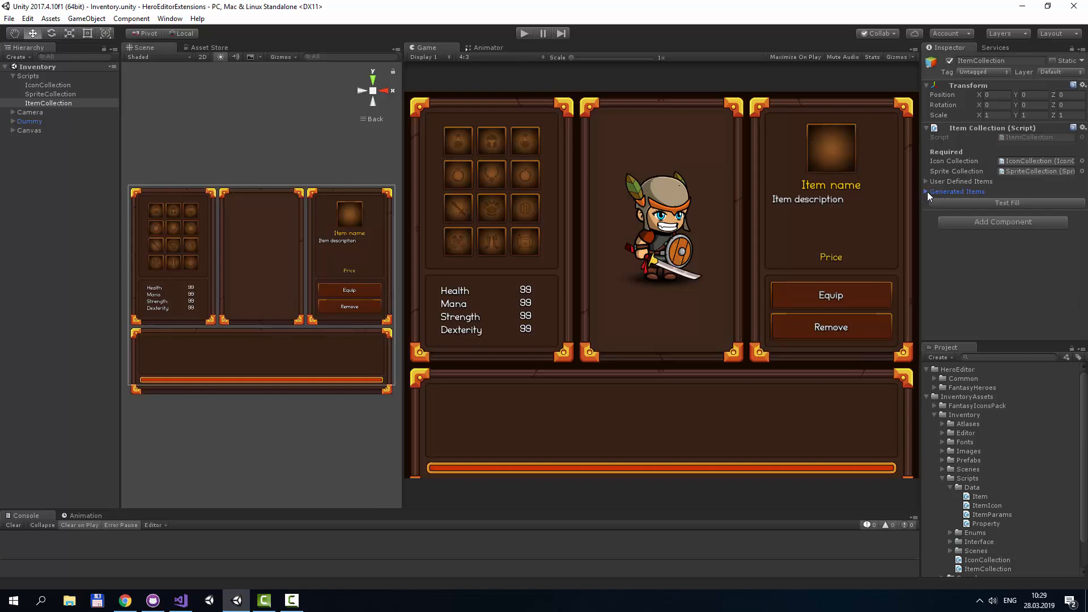
pyautogui.click(1007, 203)
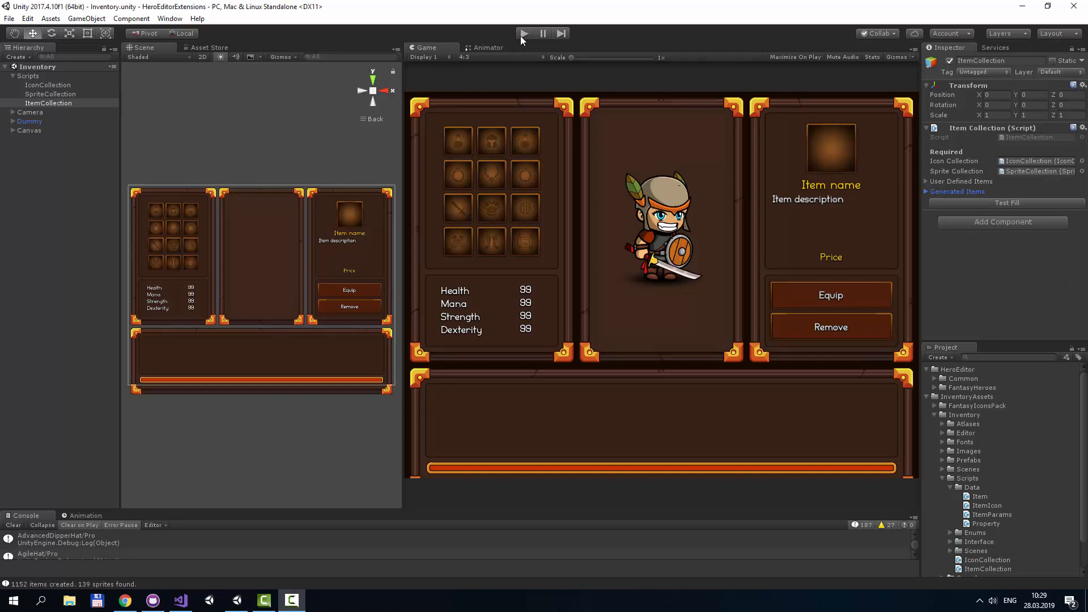
pyautogui.click(523, 33)
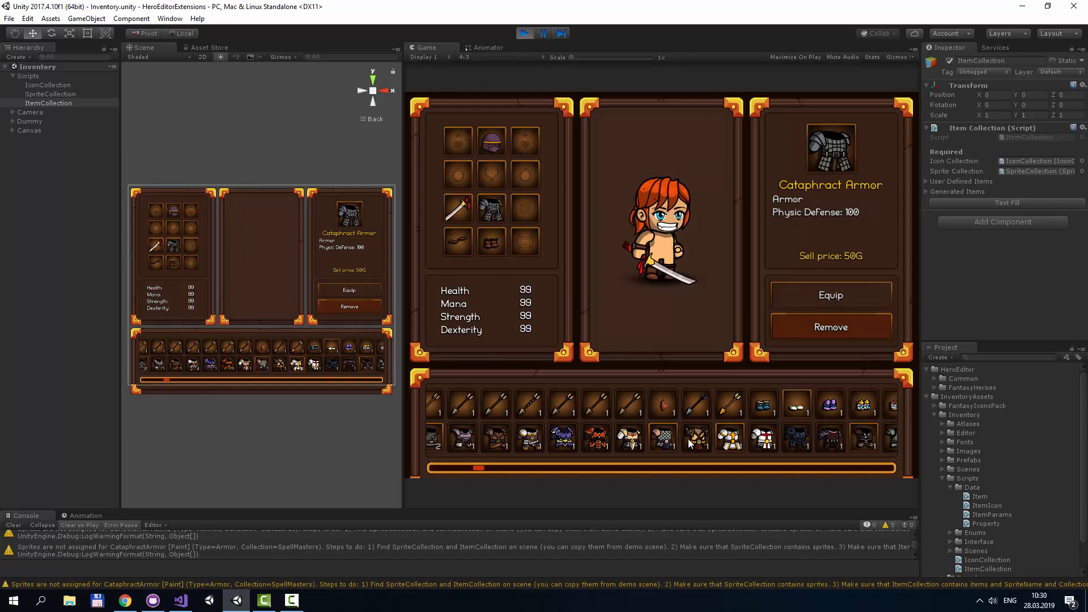
pyautogui.click(658, 437)
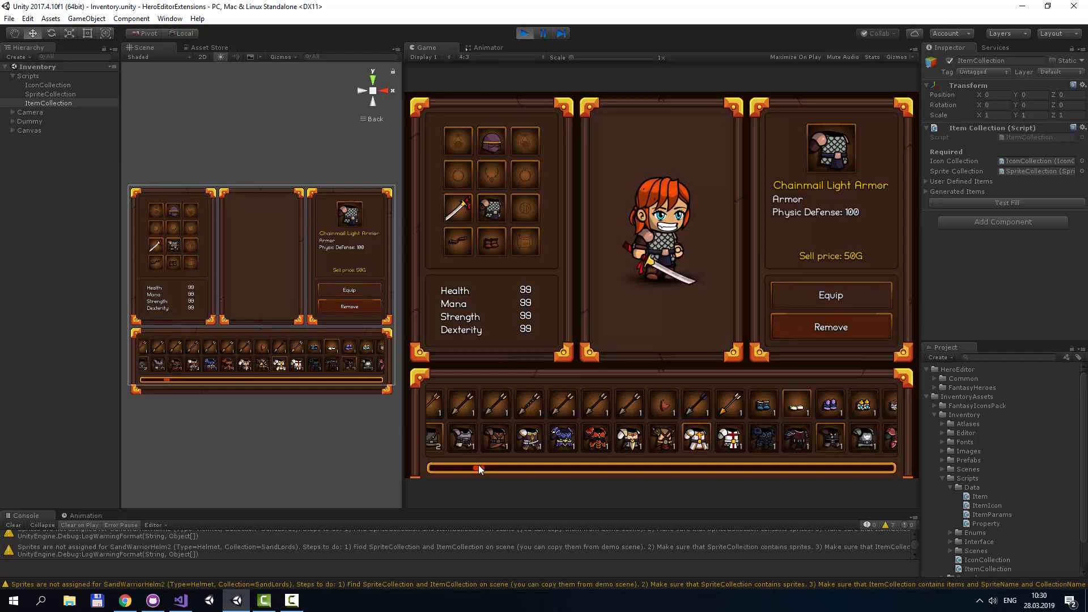
pyautogui.click(525, 32)
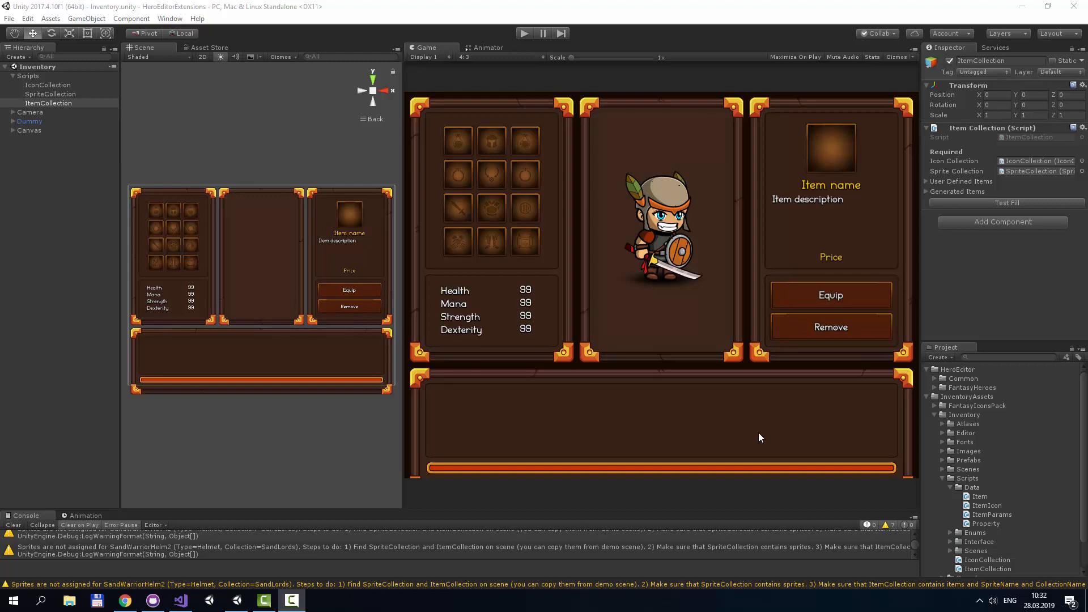
pyautogui.moveTo(208, 50)
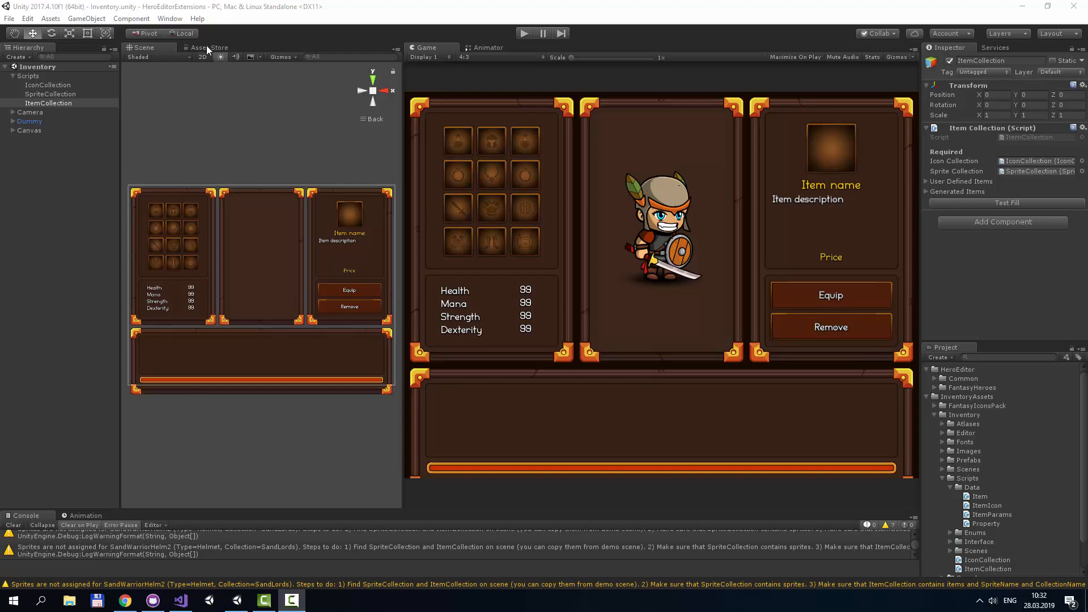
# Step: Search the Asset Store for 'fantasy heroes' and import Fantasy Heroes: Character Editor [PRO]
pyautogui.click(210, 47)
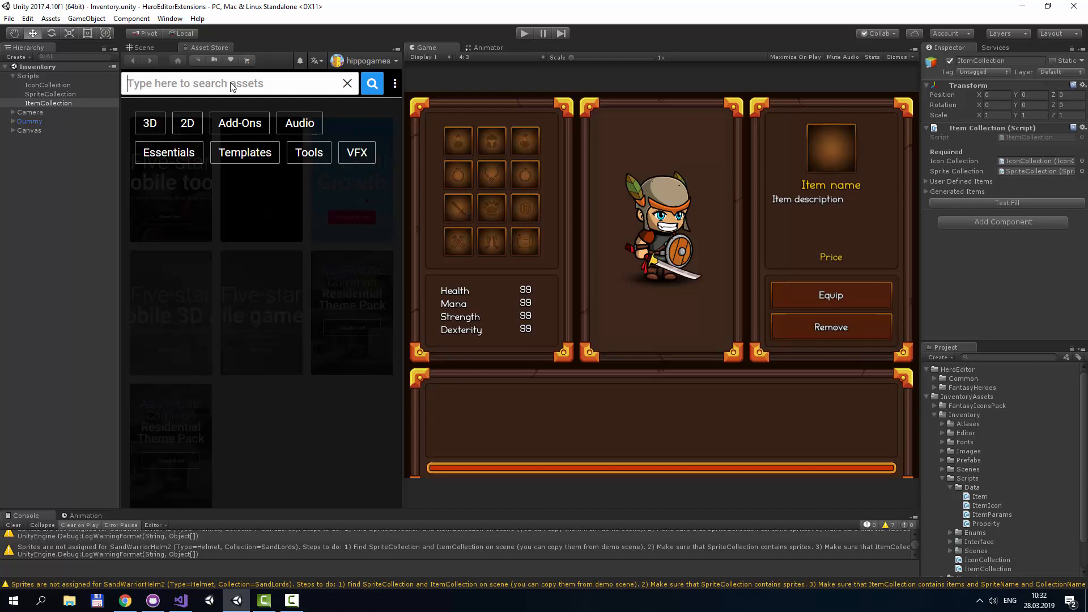
pyautogui.write('h')
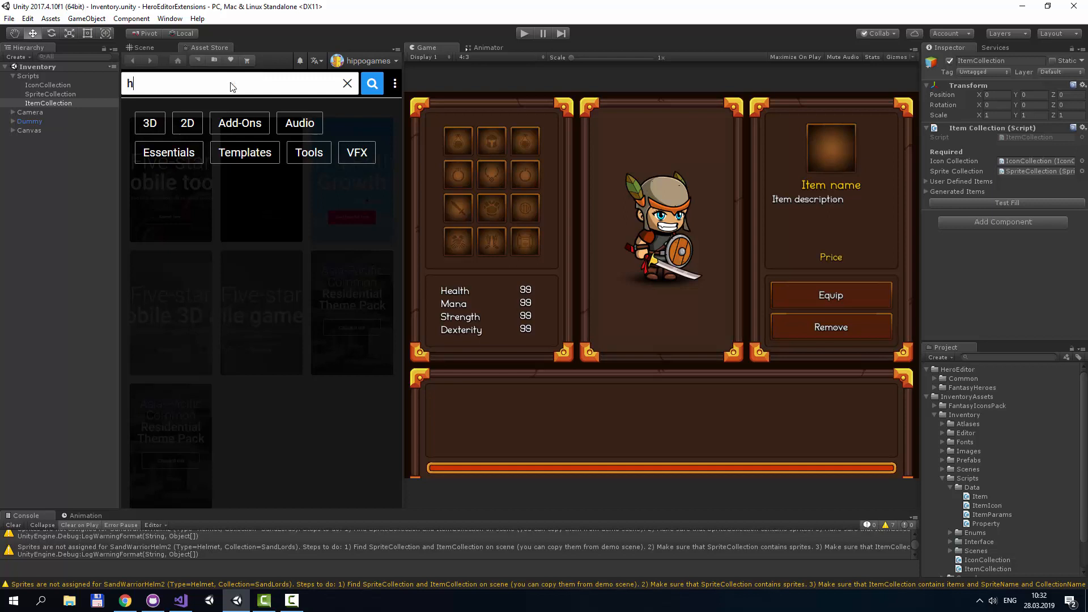
pyautogui.write('fantasy hero')
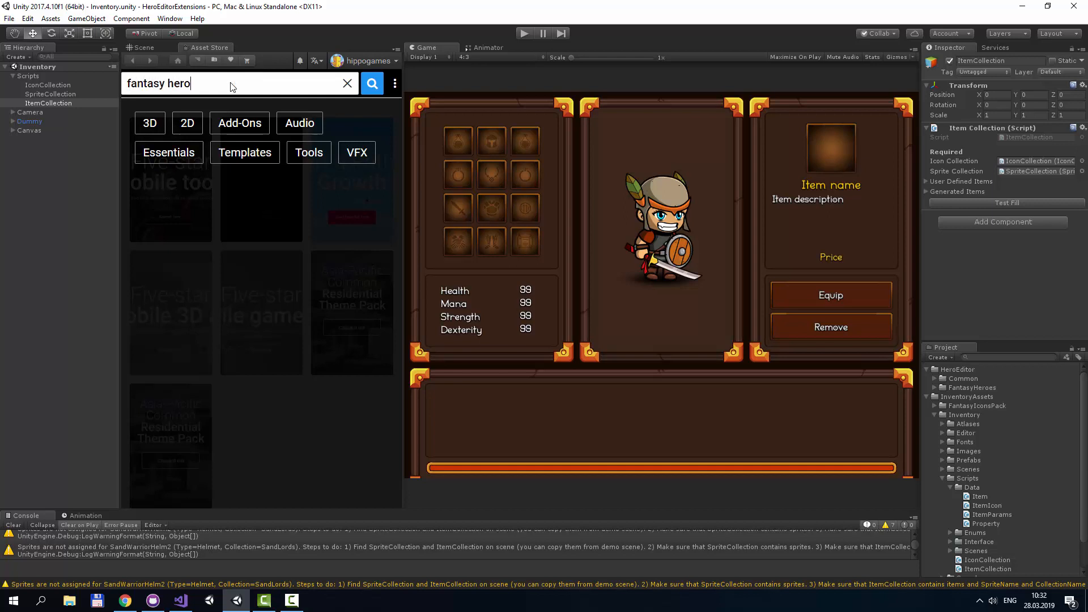
pyautogui.write('es')
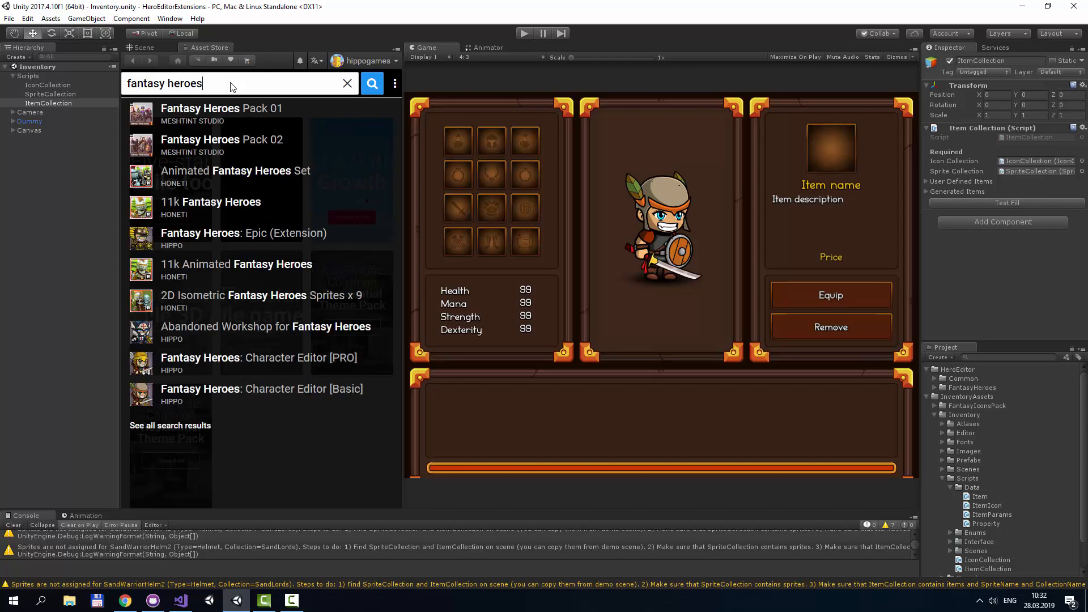
pyautogui.write('edi')
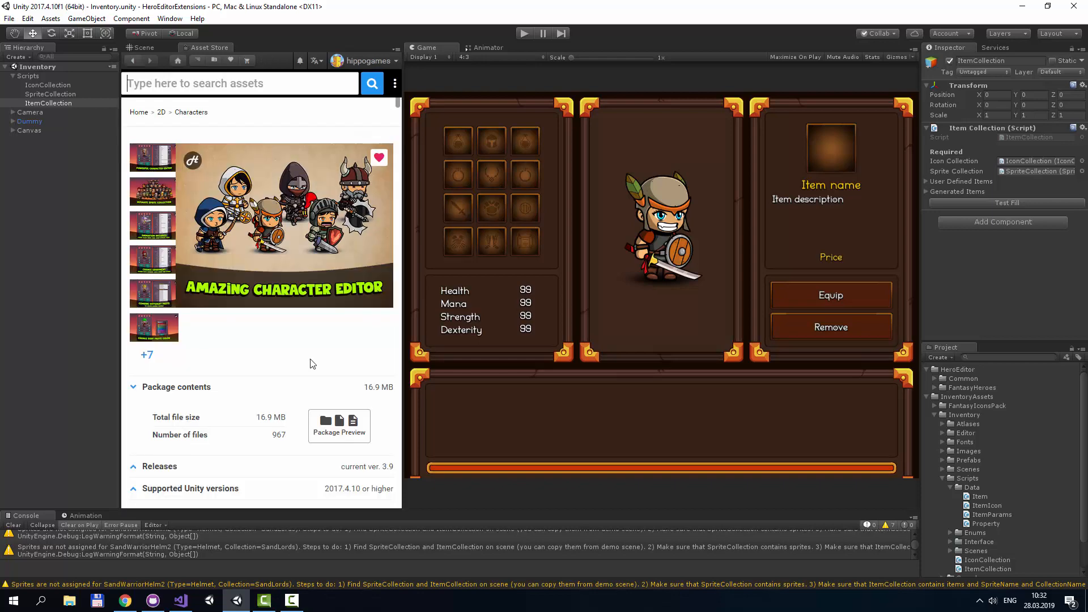
pyautogui.scroll(-3)
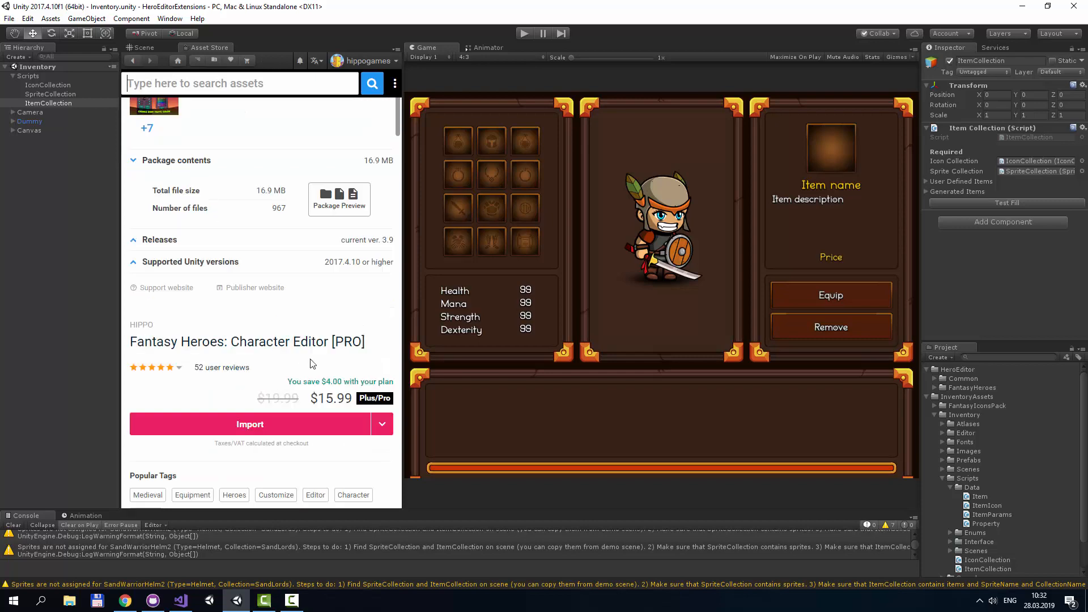
pyautogui.scroll(-3)
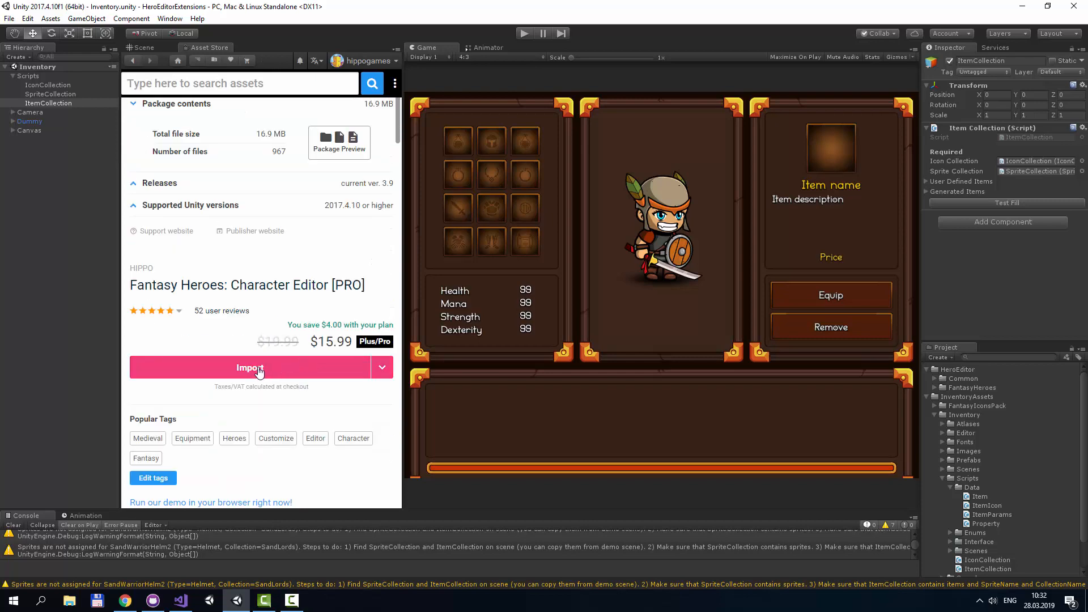
pyautogui.click(250, 367)
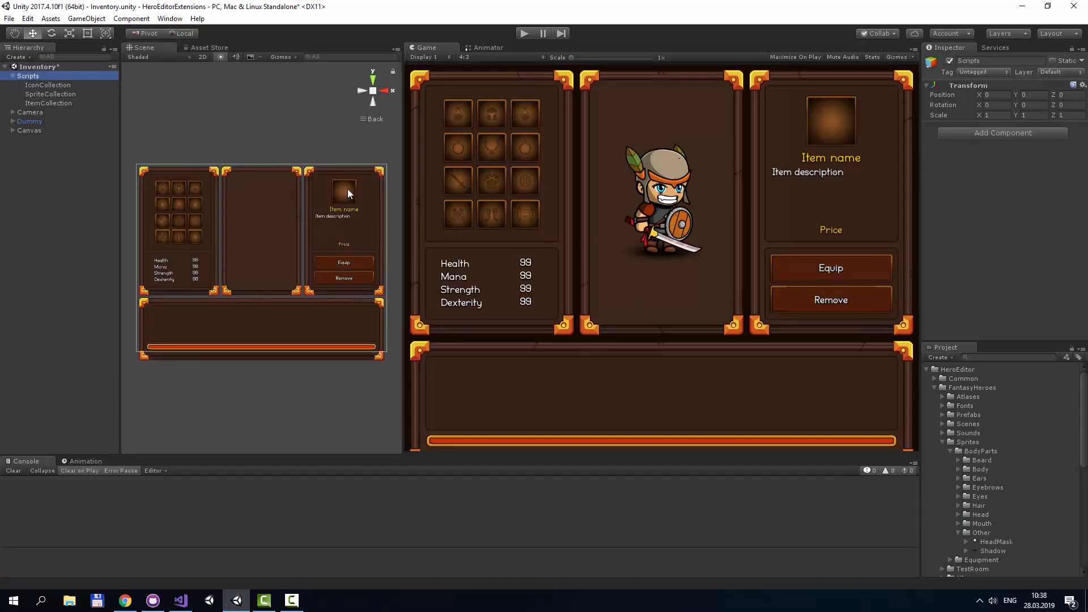
# Step: Check the HeroEditor SpriteCollection scan folders, then Test Fill the ItemCollection for 1152 items
pyautogui.click(957, 369)
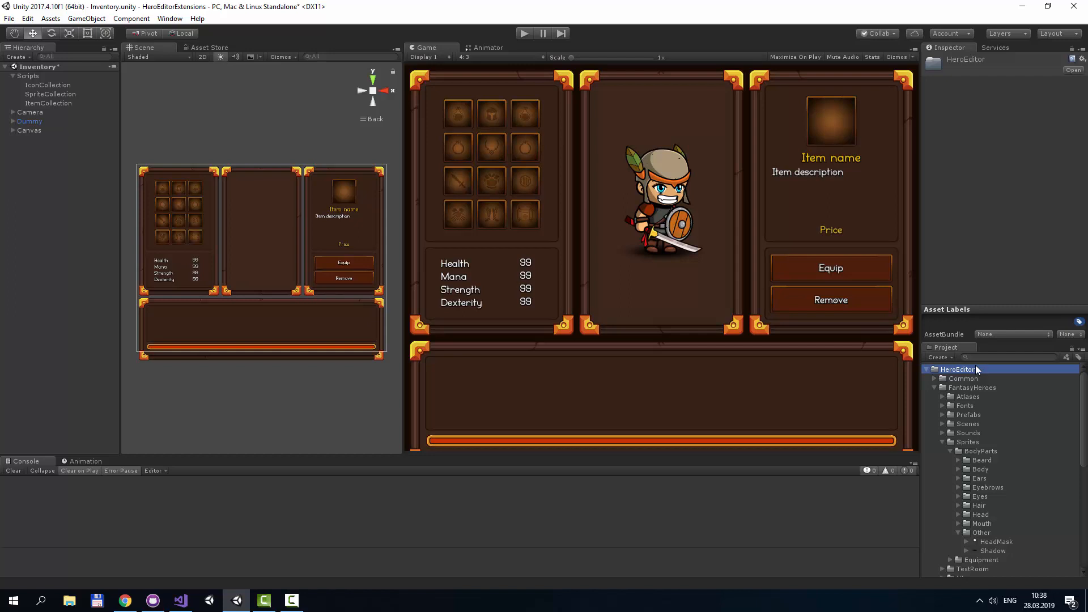
pyautogui.moveTo(975, 369)
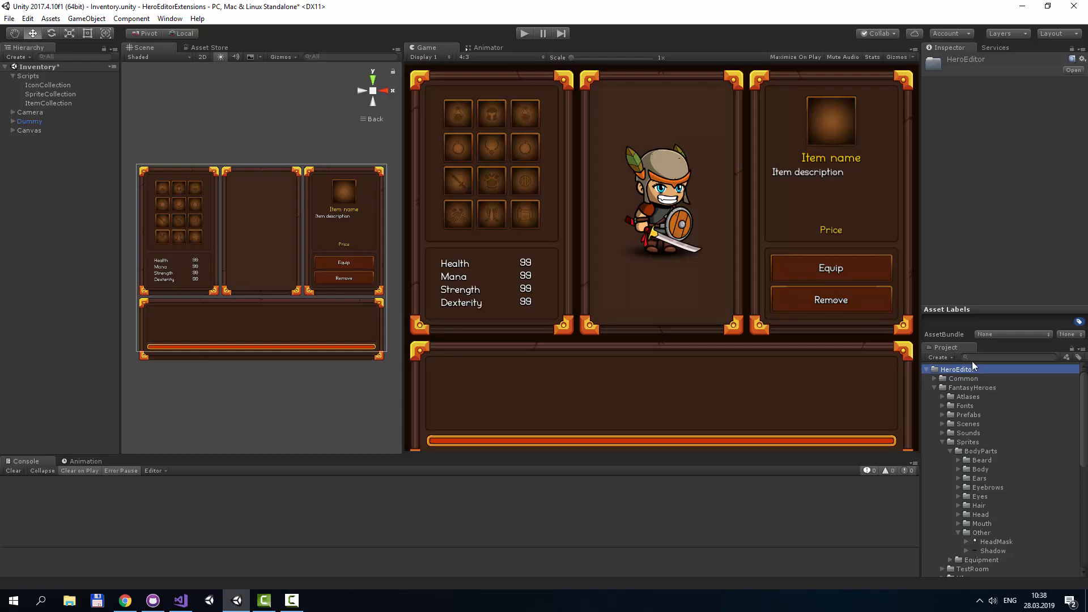
pyautogui.click(50, 93)
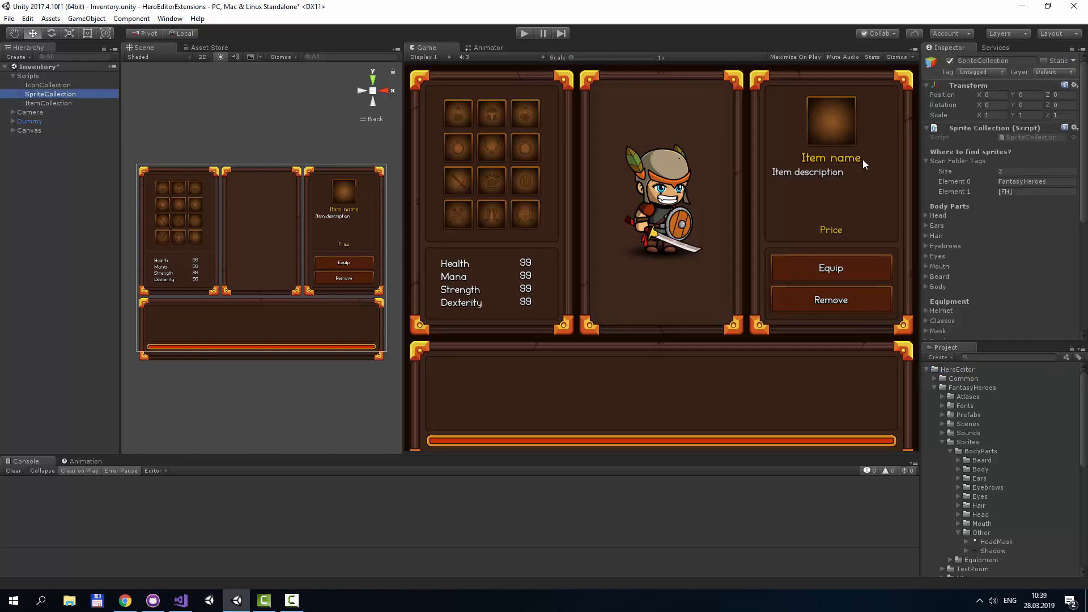
pyautogui.scroll(-3)
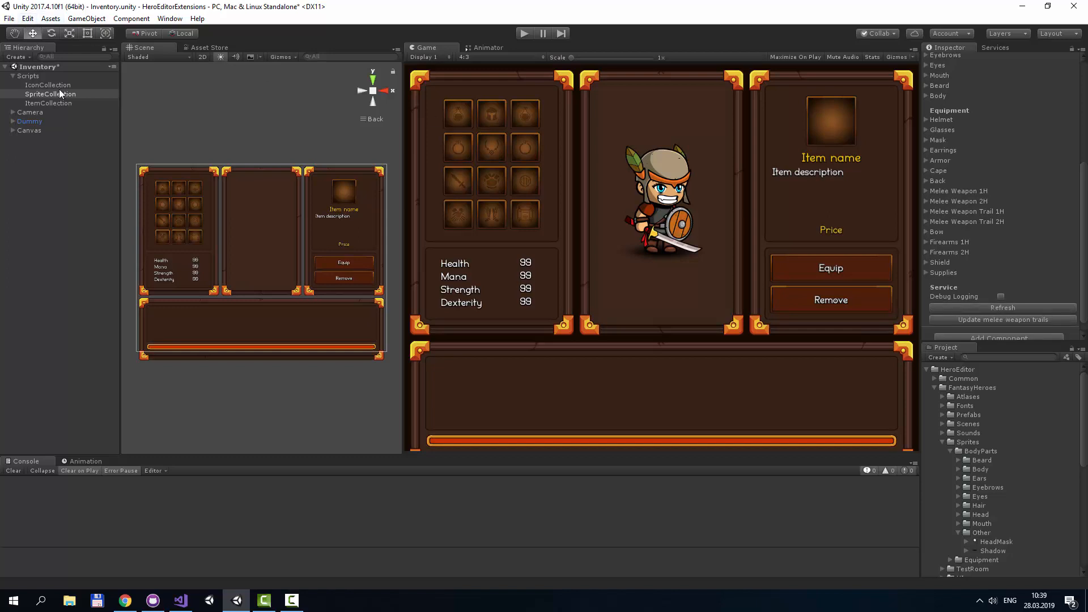
pyautogui.click(48, 103)
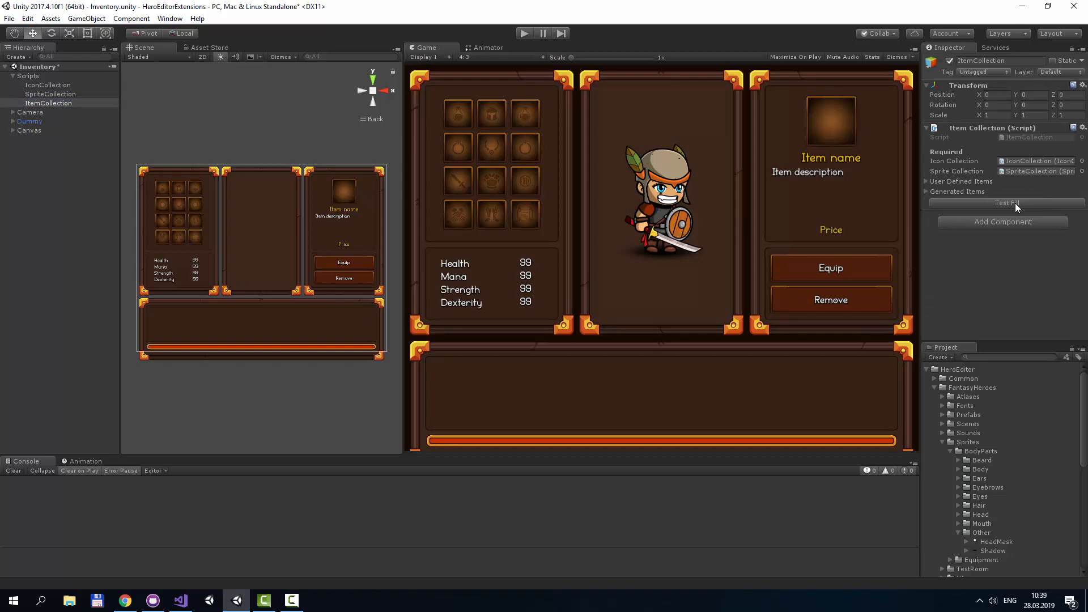
pyautogui.click(1007, 203)
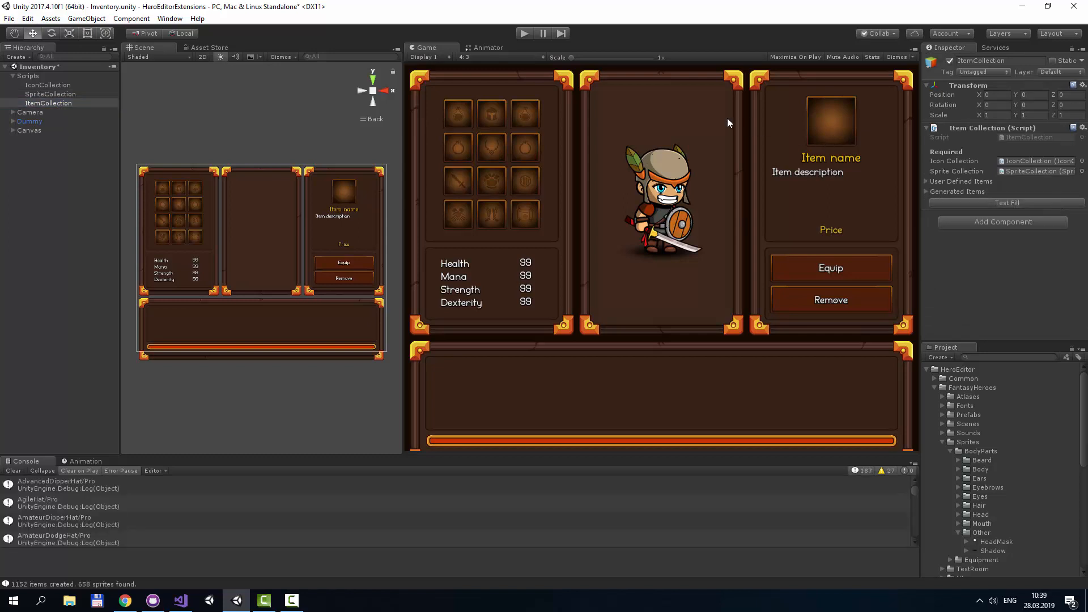
pyautogui.moveTo(718, 120)
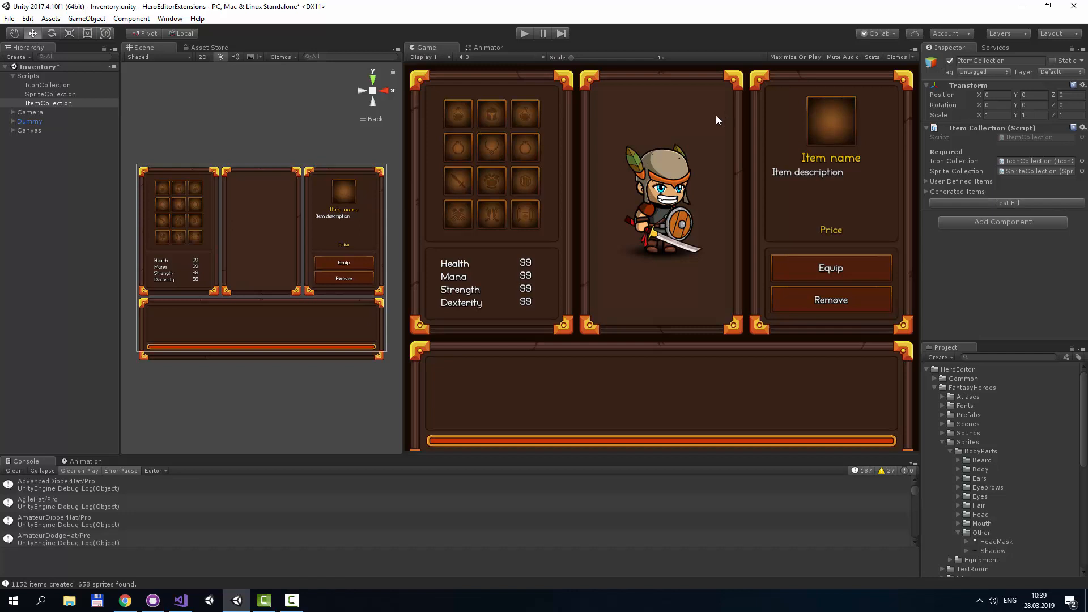
pyautogui.moveTo(673, 94)
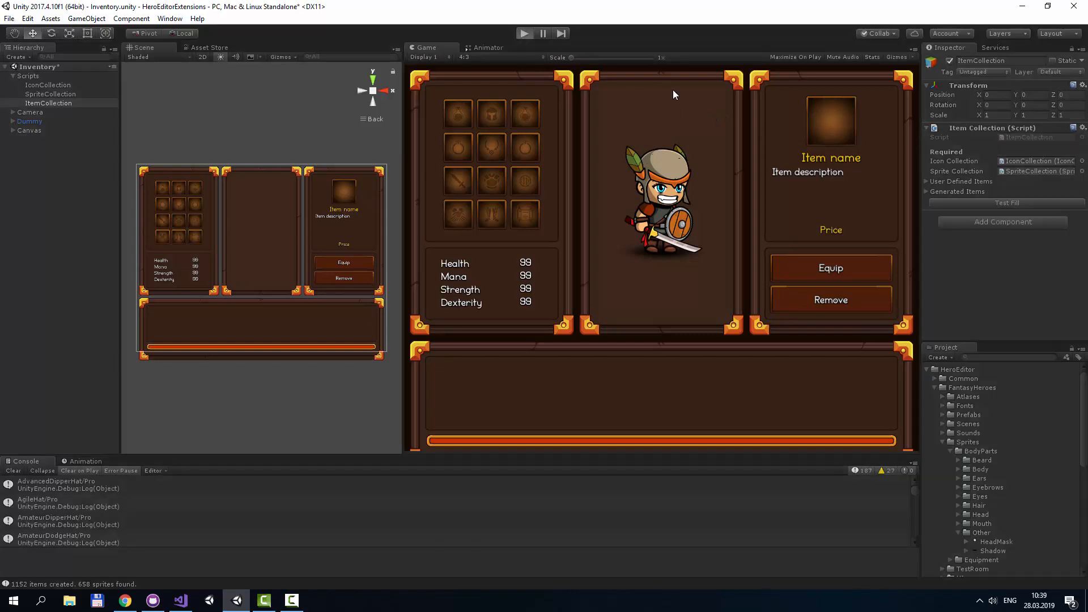
# Step: Start the inventory demo and expand the Canvas hierarchy down to the equipment Grid
pyautogui.click(523, 33)
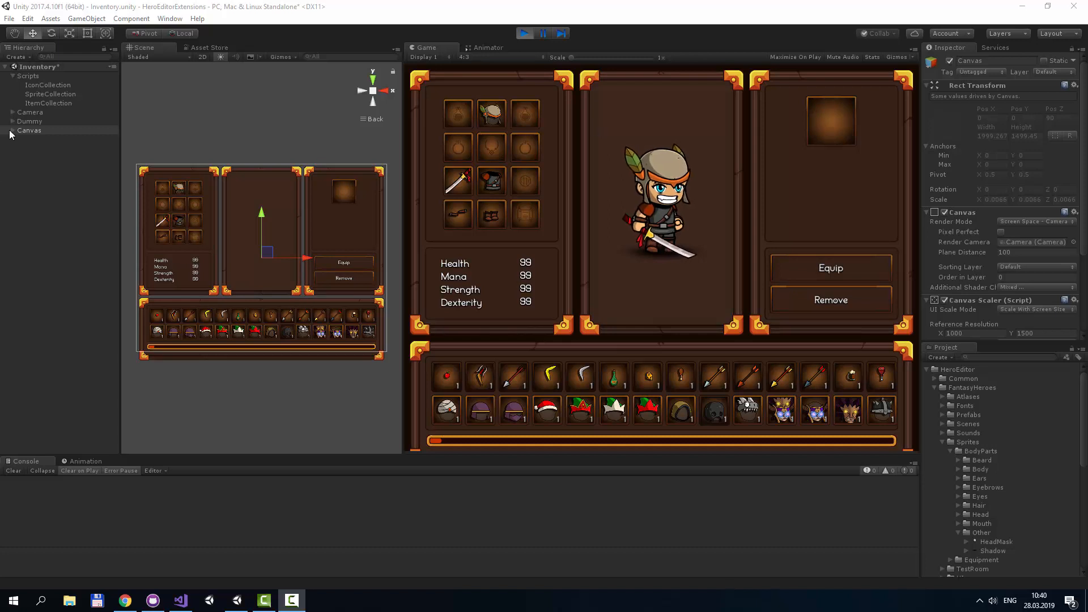
pyautogui.click(12, 130)
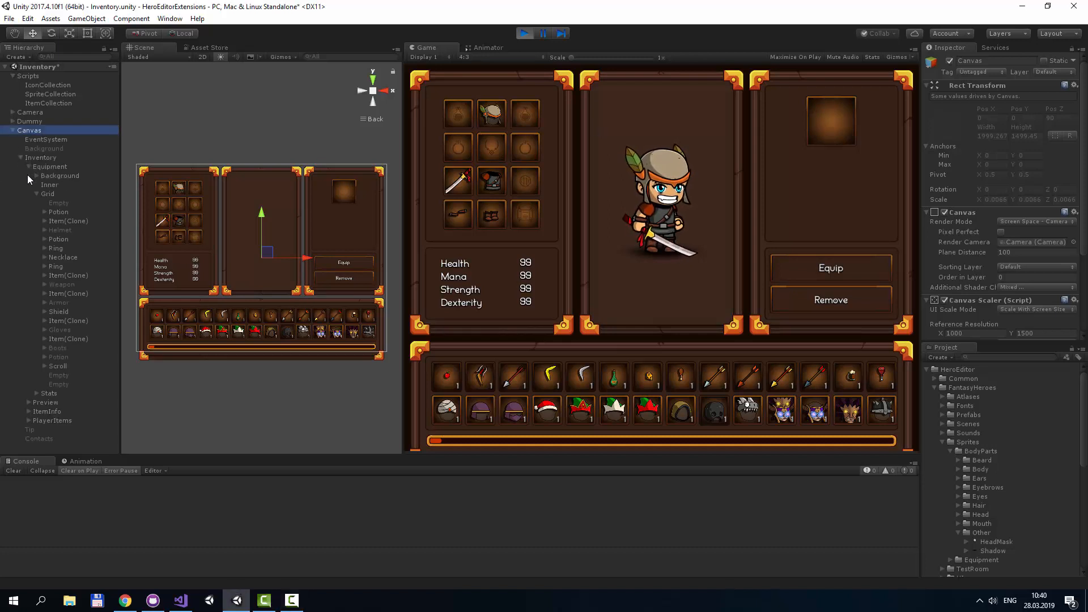
pyautogui.click(59, 211)
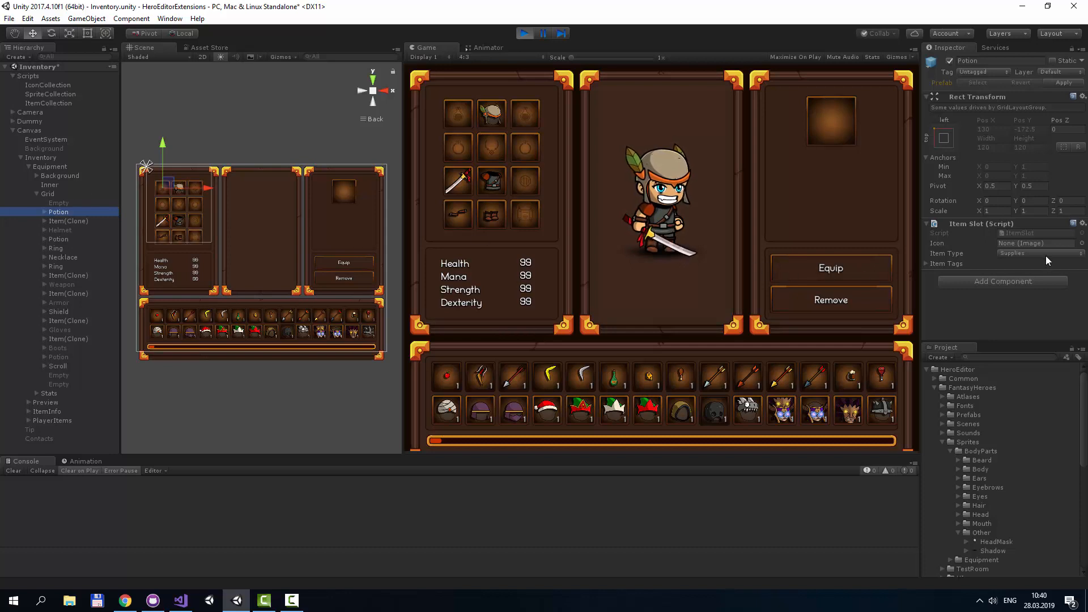
# Step: Check the slots' Item Type, then select the Potion and Scroll slots for removal
pyautogui.click(1034, 253)
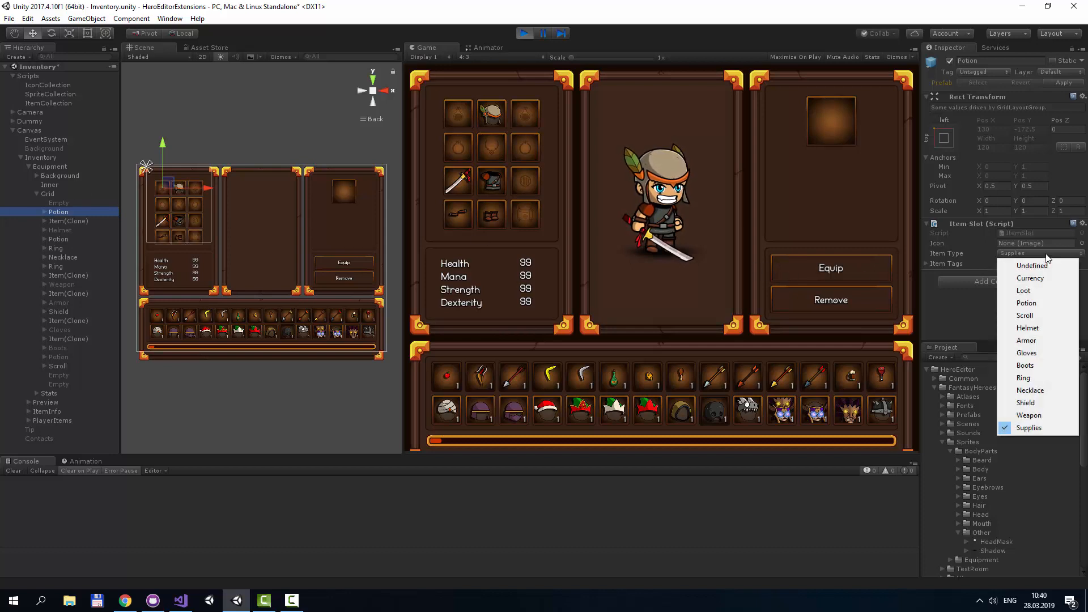
pyautogui.moveTo(1032, 265)
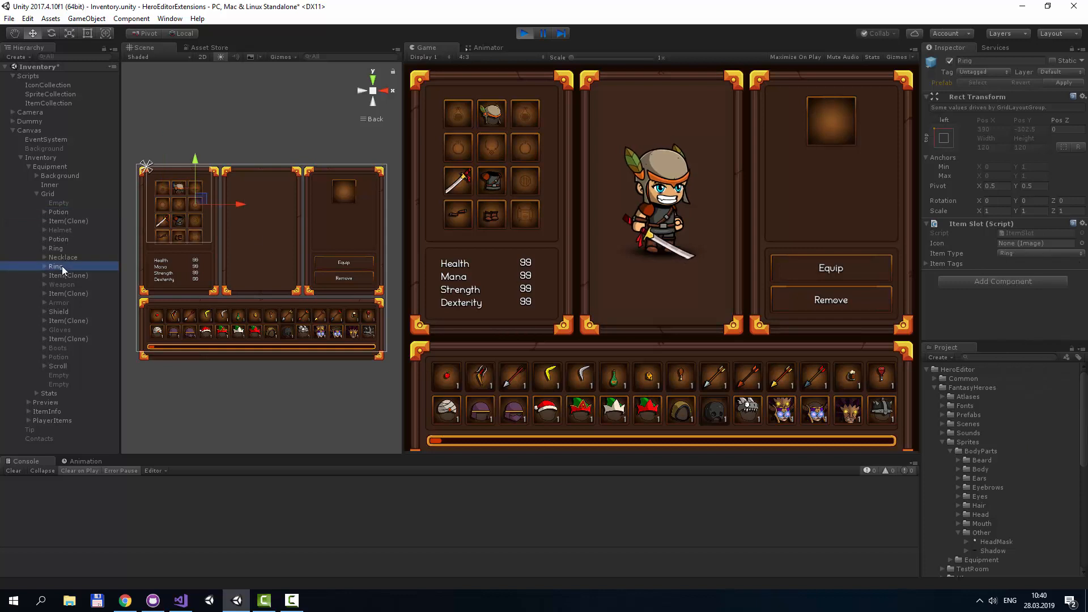
pyautogui.moveTo(1017, 257)
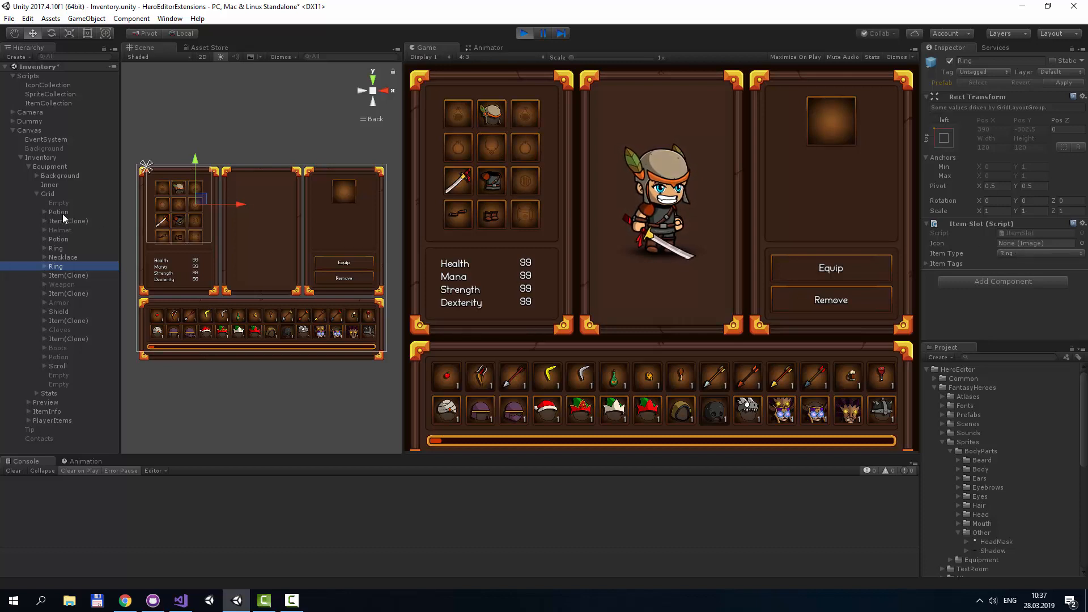
pyautogui.click(59, 211)
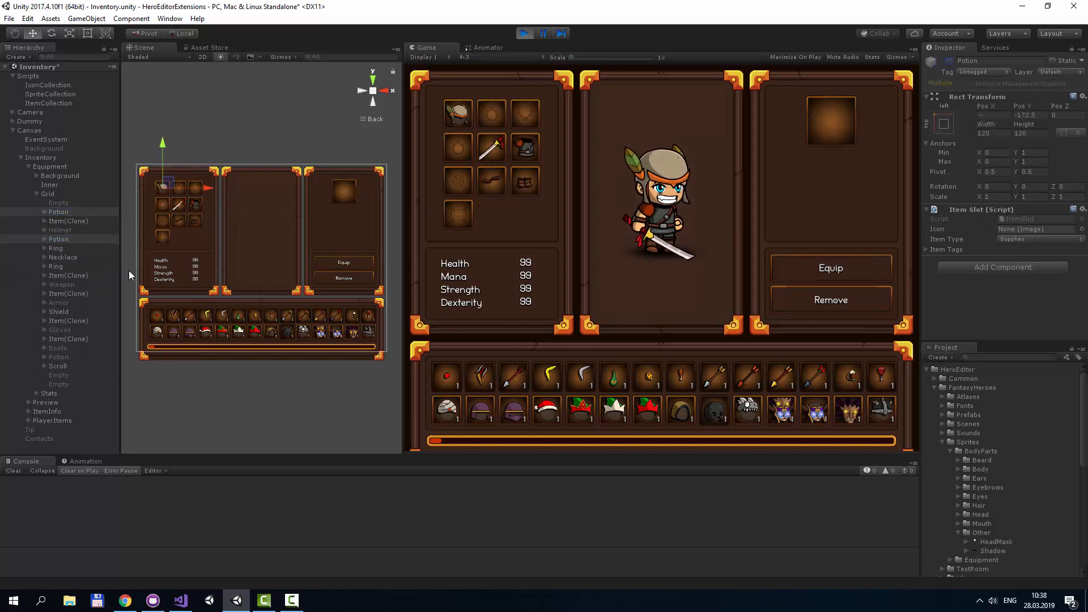
pyautogui.click(58, 365)
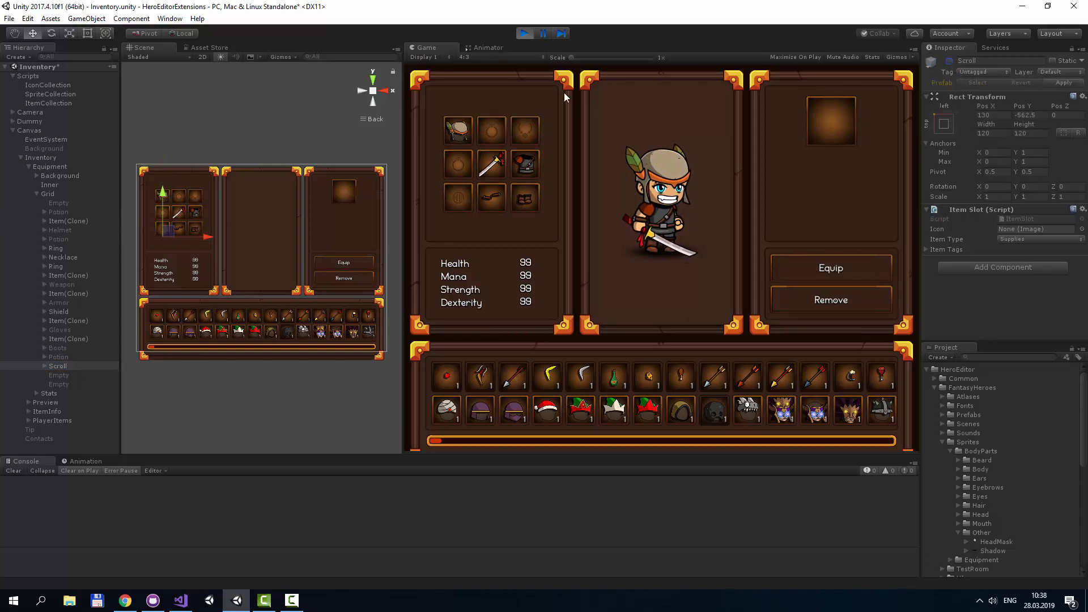
pyautogui.moveTo(491, 134)
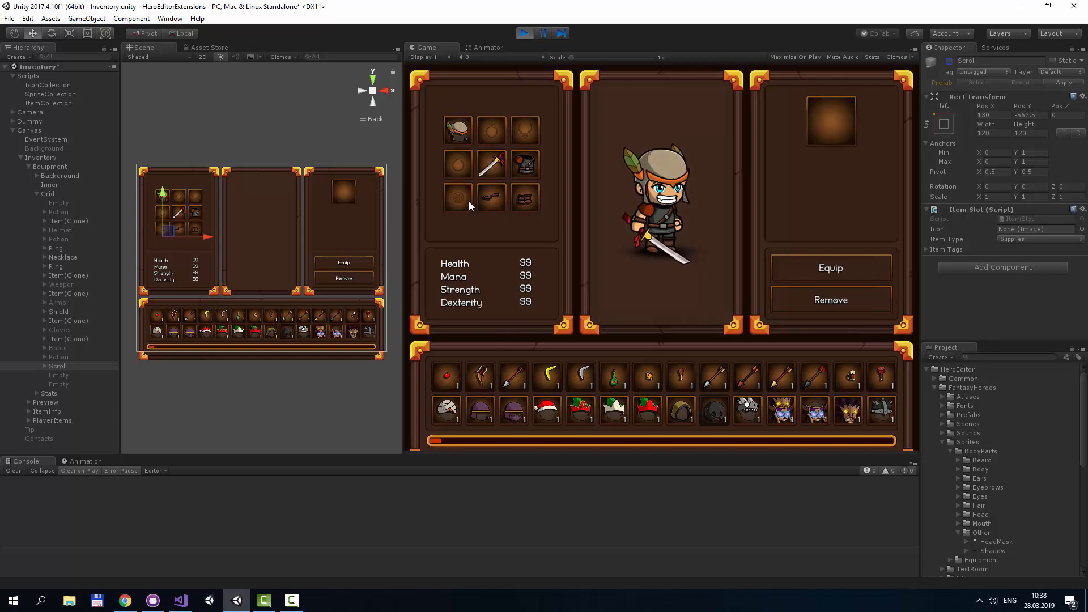
# Step: Run the Shop scene, buy Royal Tunic gloves and Viking Iron Helm 1, and sell the Horn Bow
pyautogui.click(525, 33)
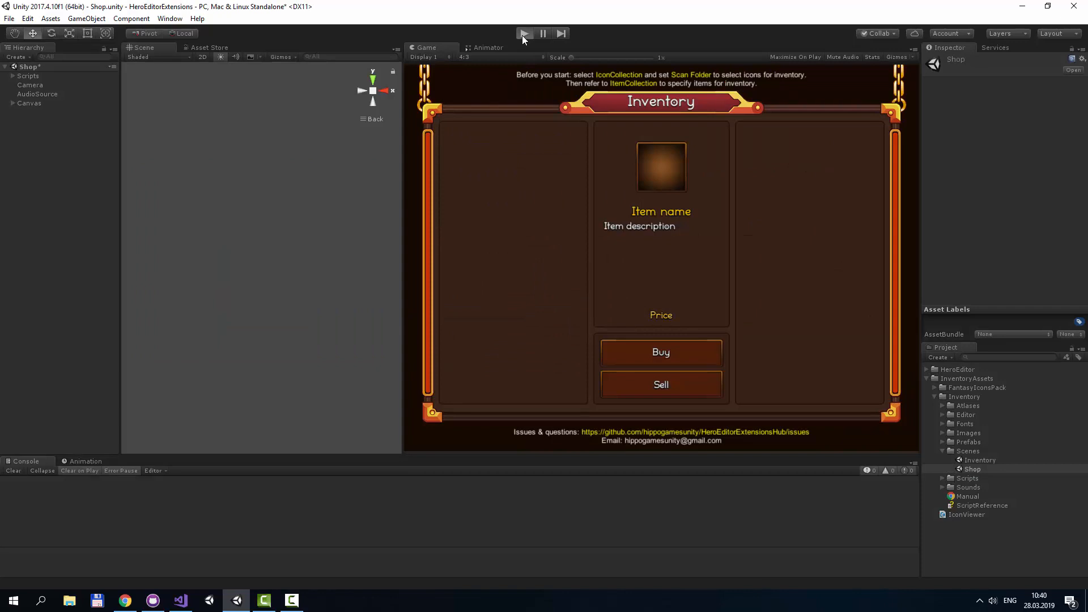
pyautogui.click(523, 33)
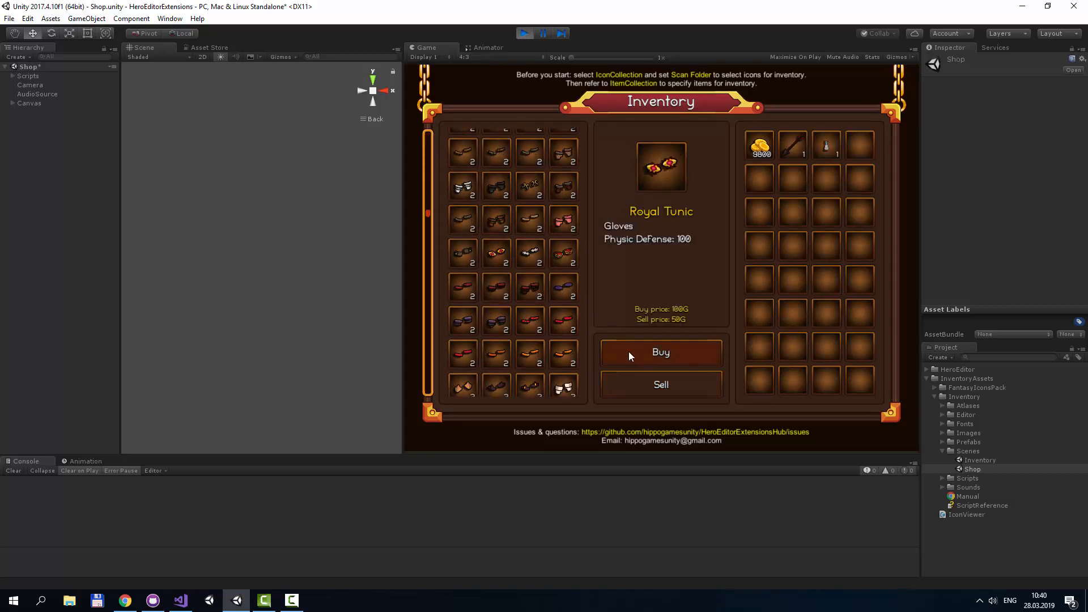
pyautogui.click(659, 352)
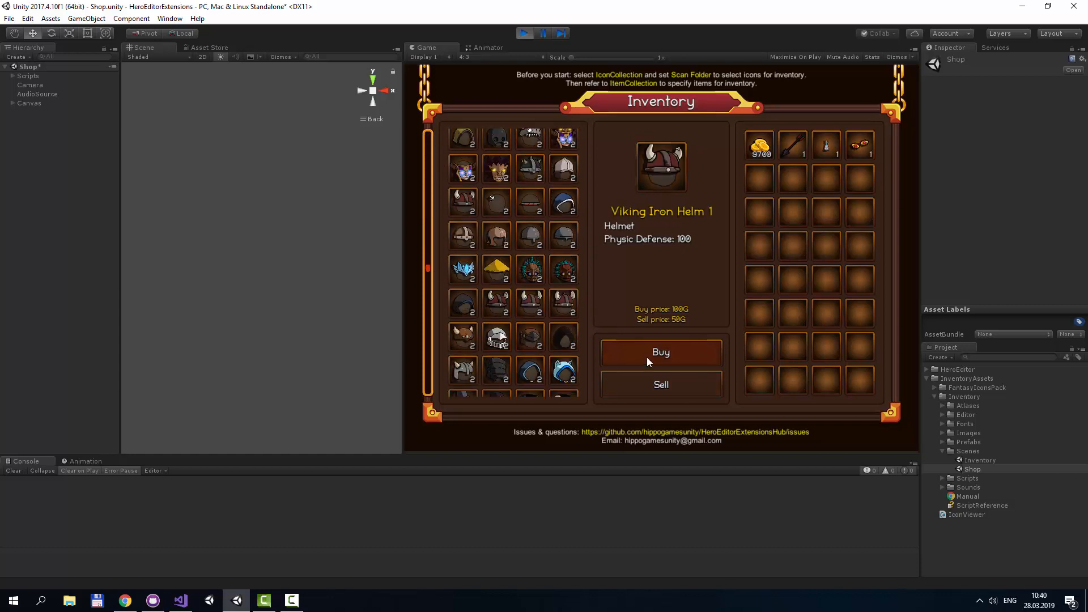
pyautogui.click(660, 352)
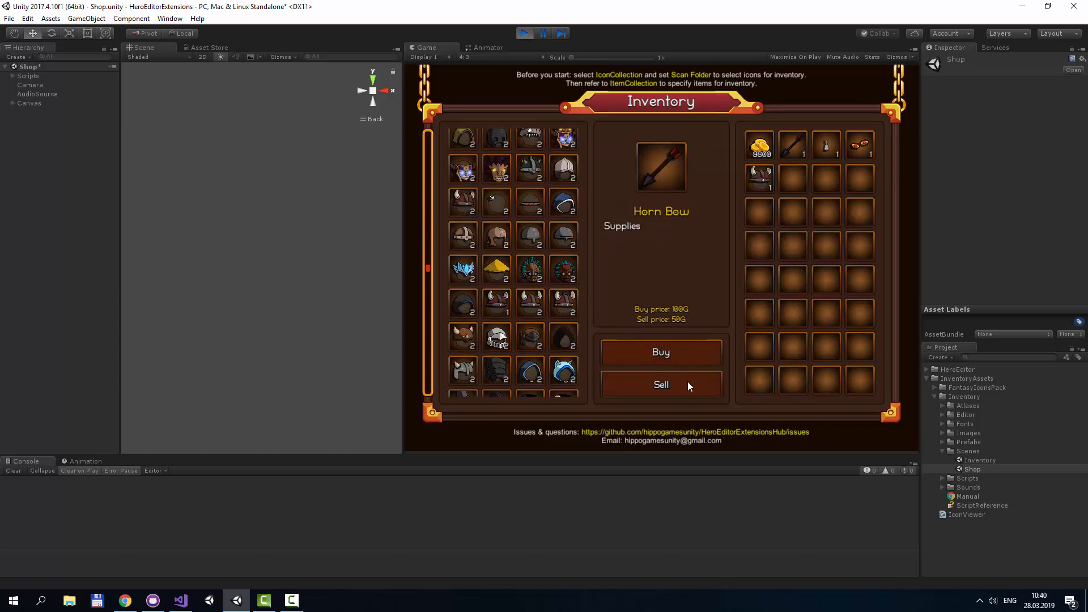
pyautogui.click(659, 384)
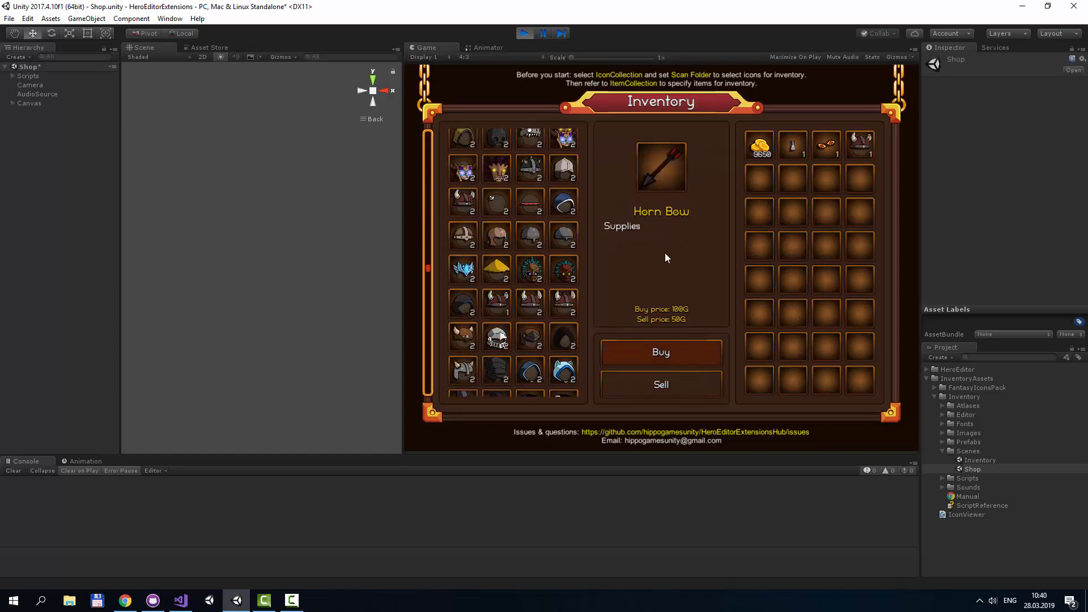